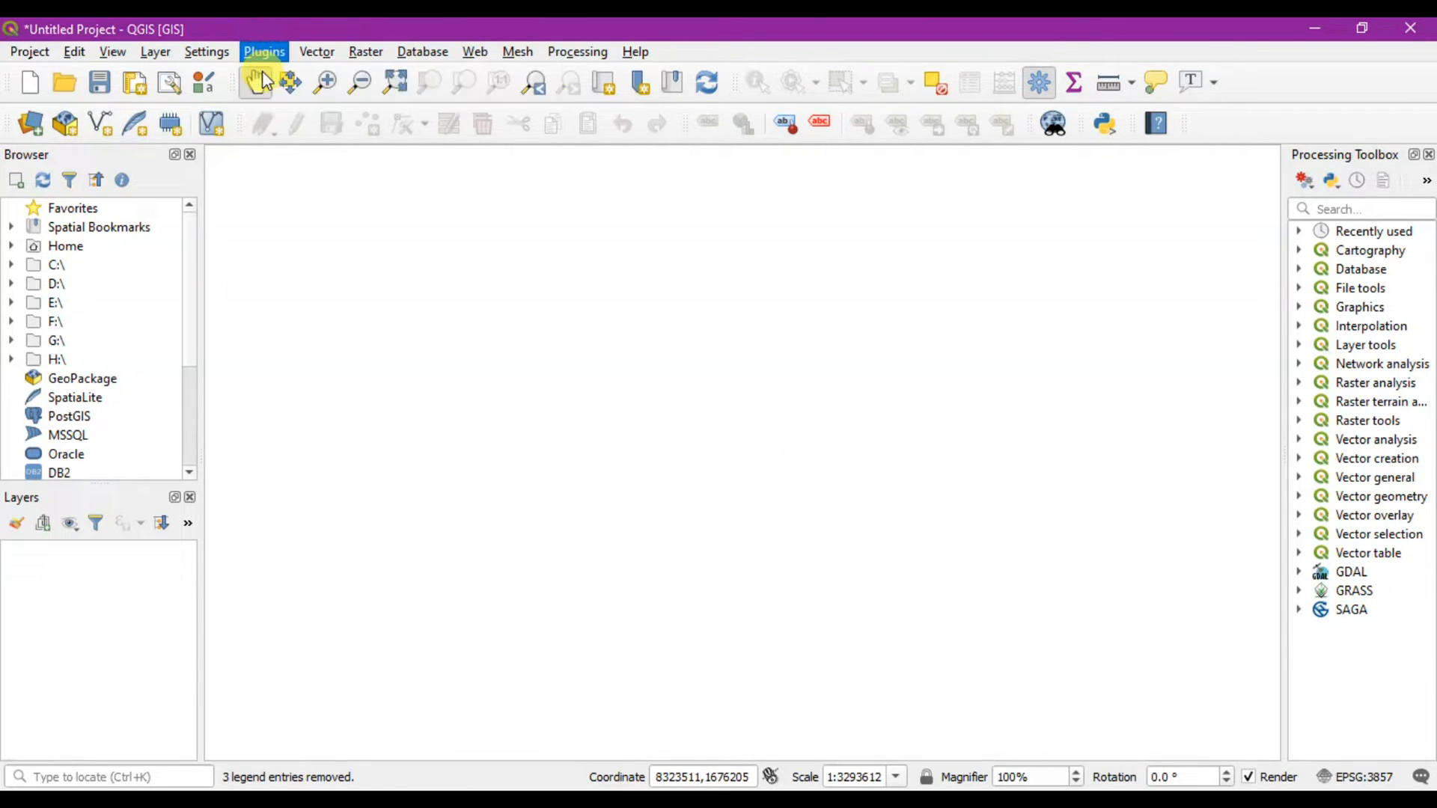
Search 'HCM' in the plugin manager and select the HCMGIS plugin
click(264, 51)
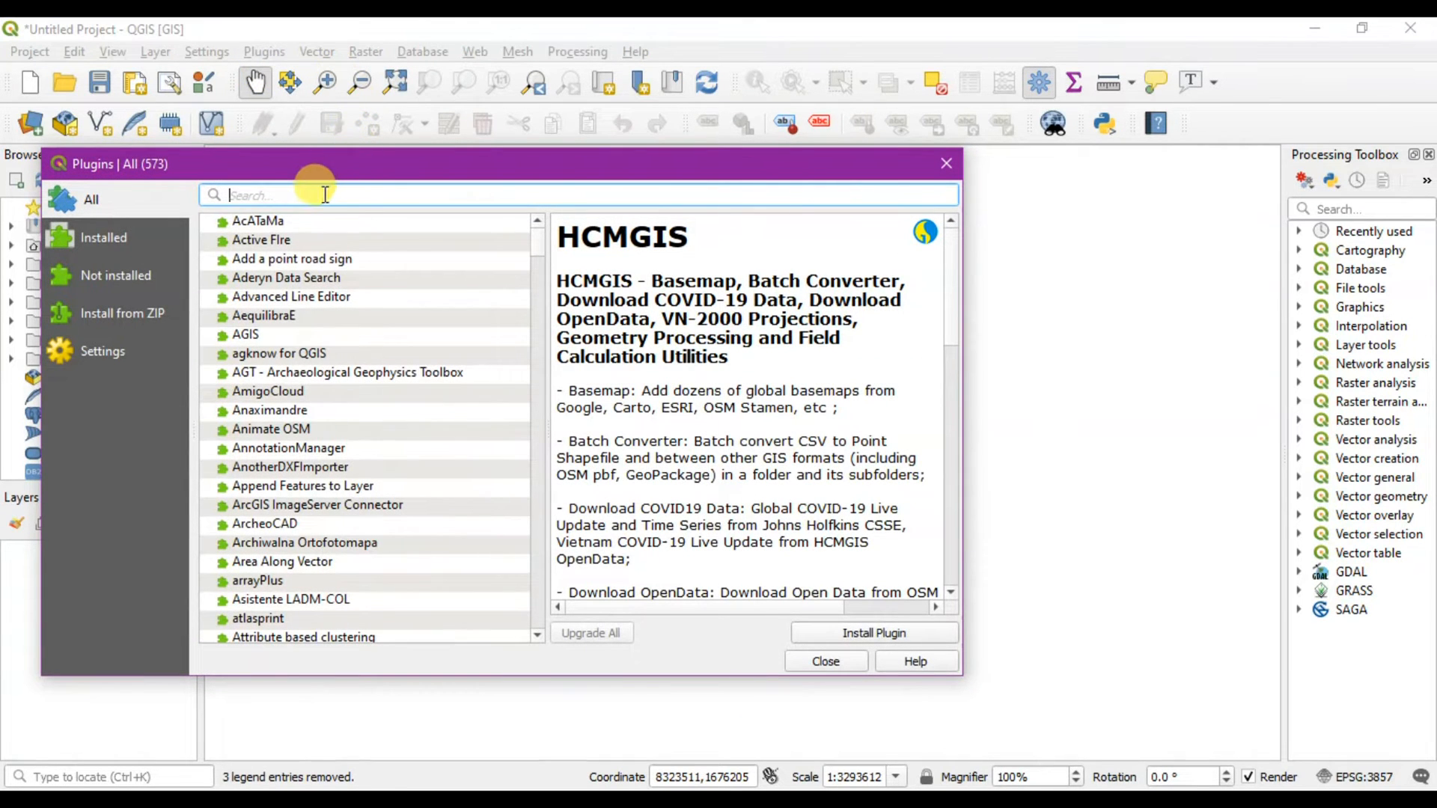
mouse_move(320, 201)
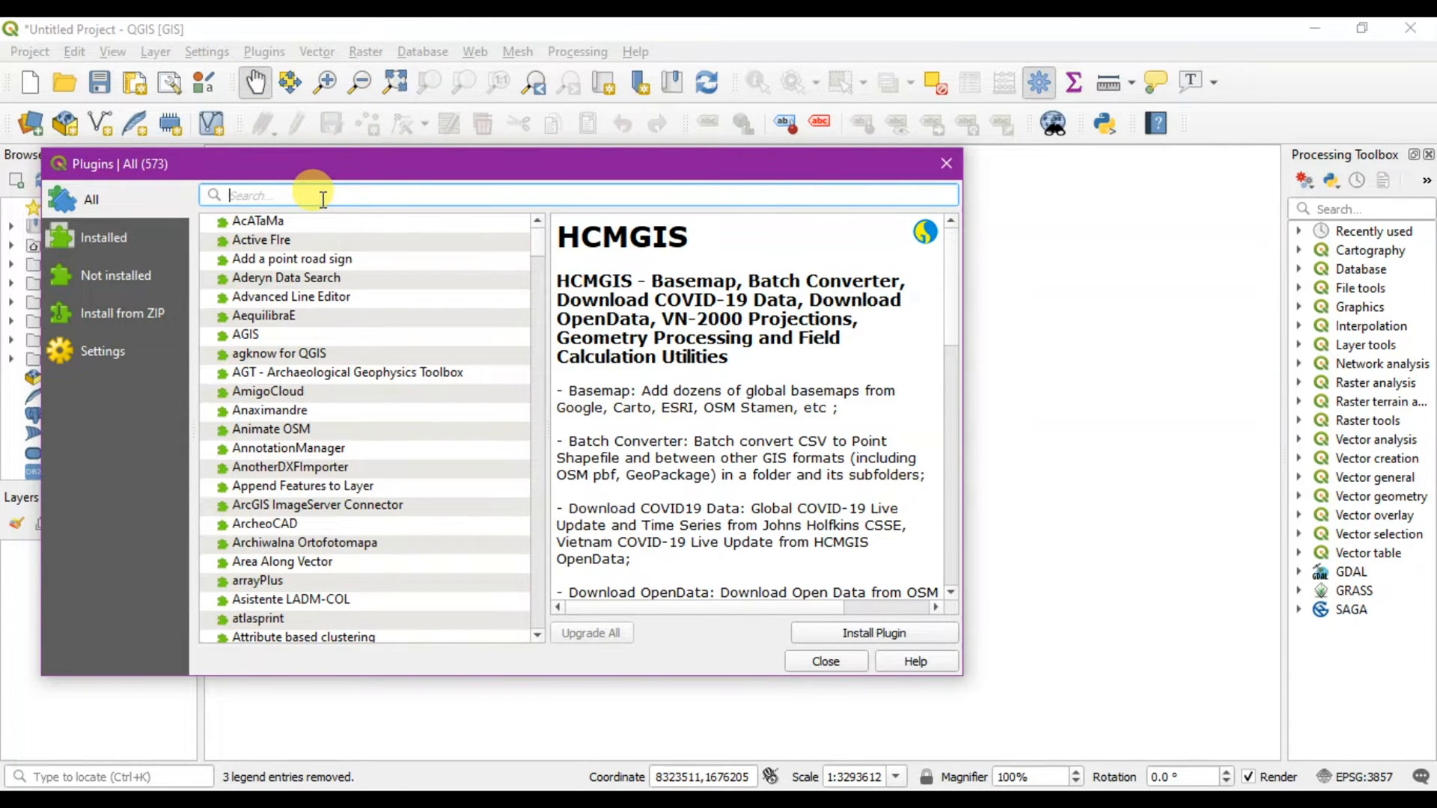
text(HC)
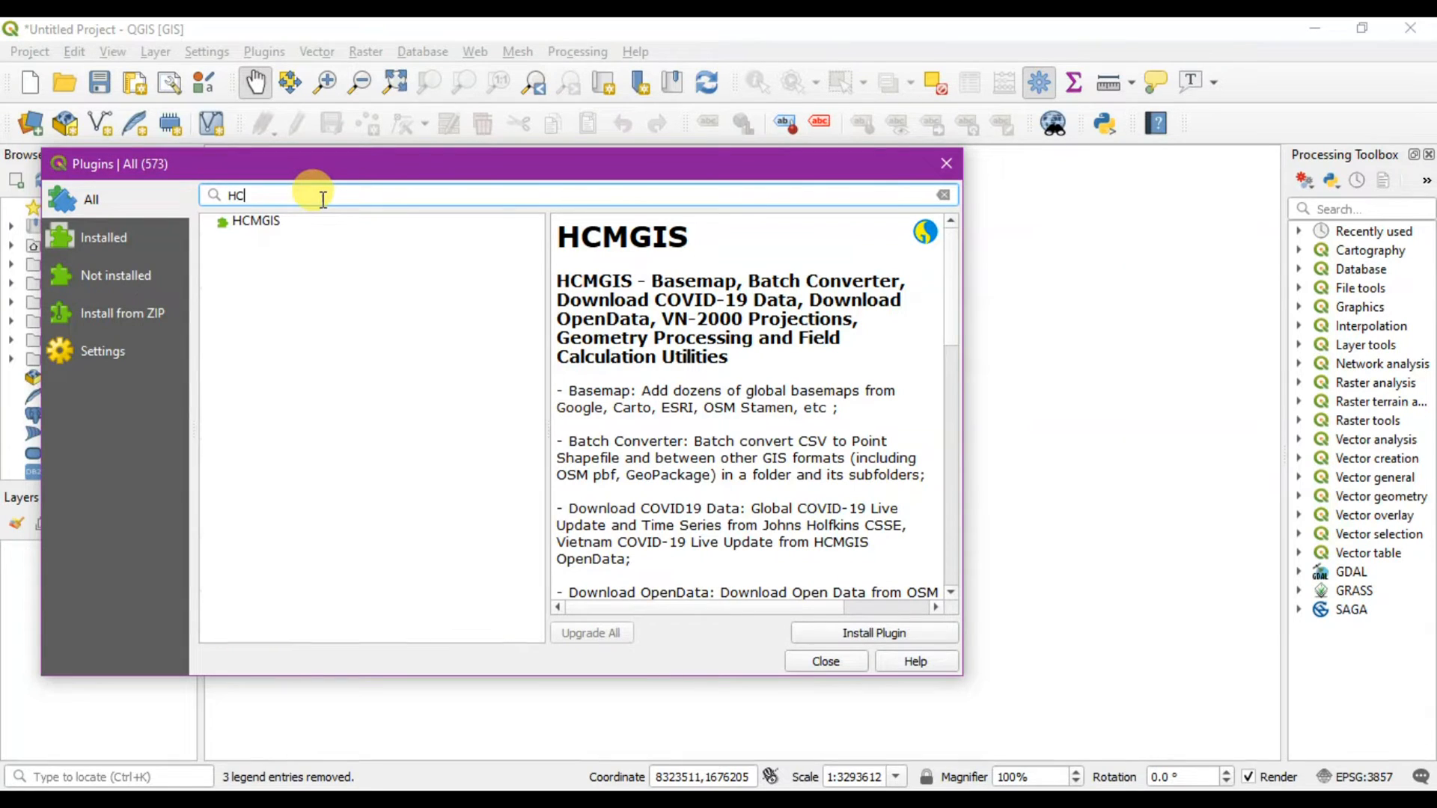
text(M)
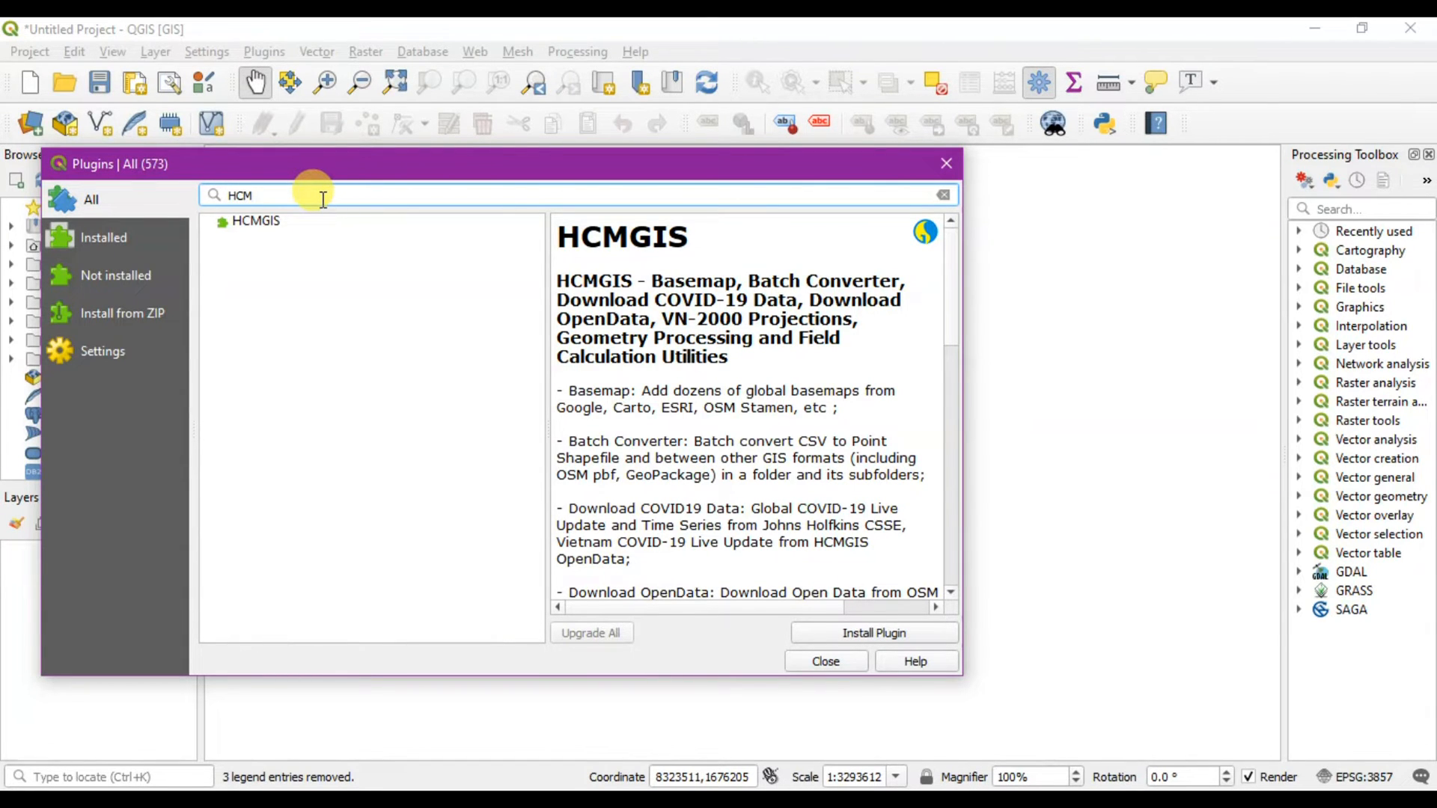
mouse_move(297, 225)
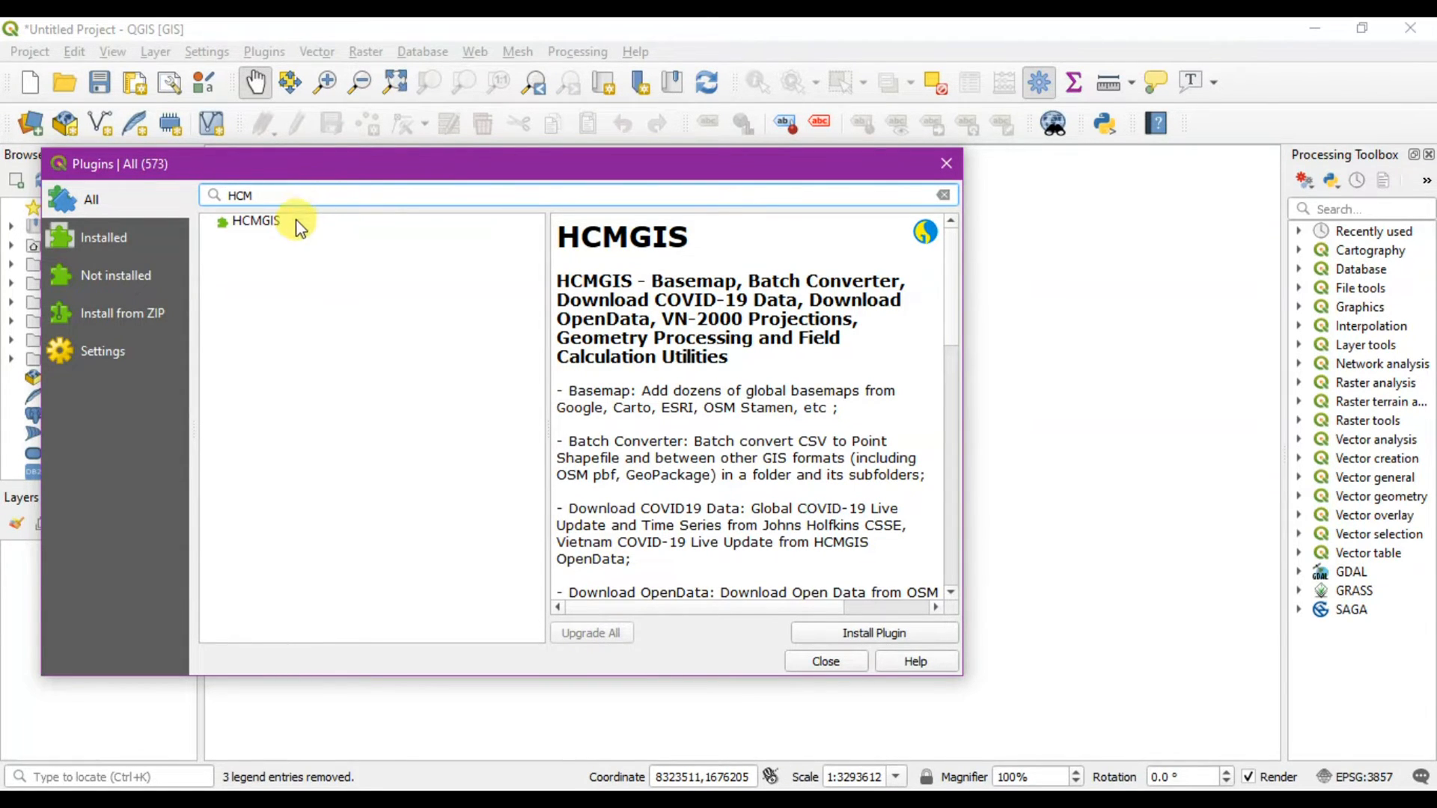
click(254, 221)
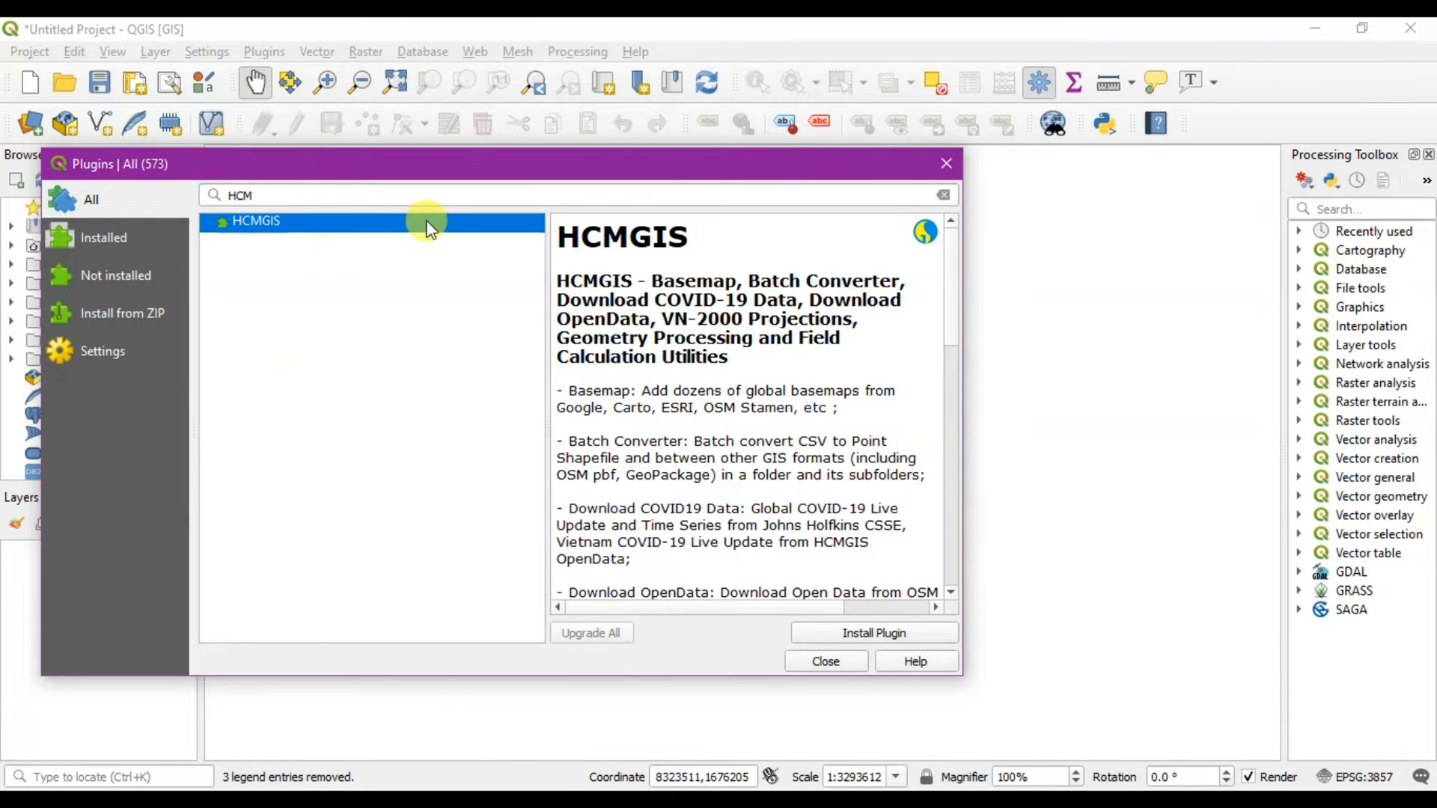
Install HCMGIS, dismiss the success message and close the plugin manager
click(875, 633)
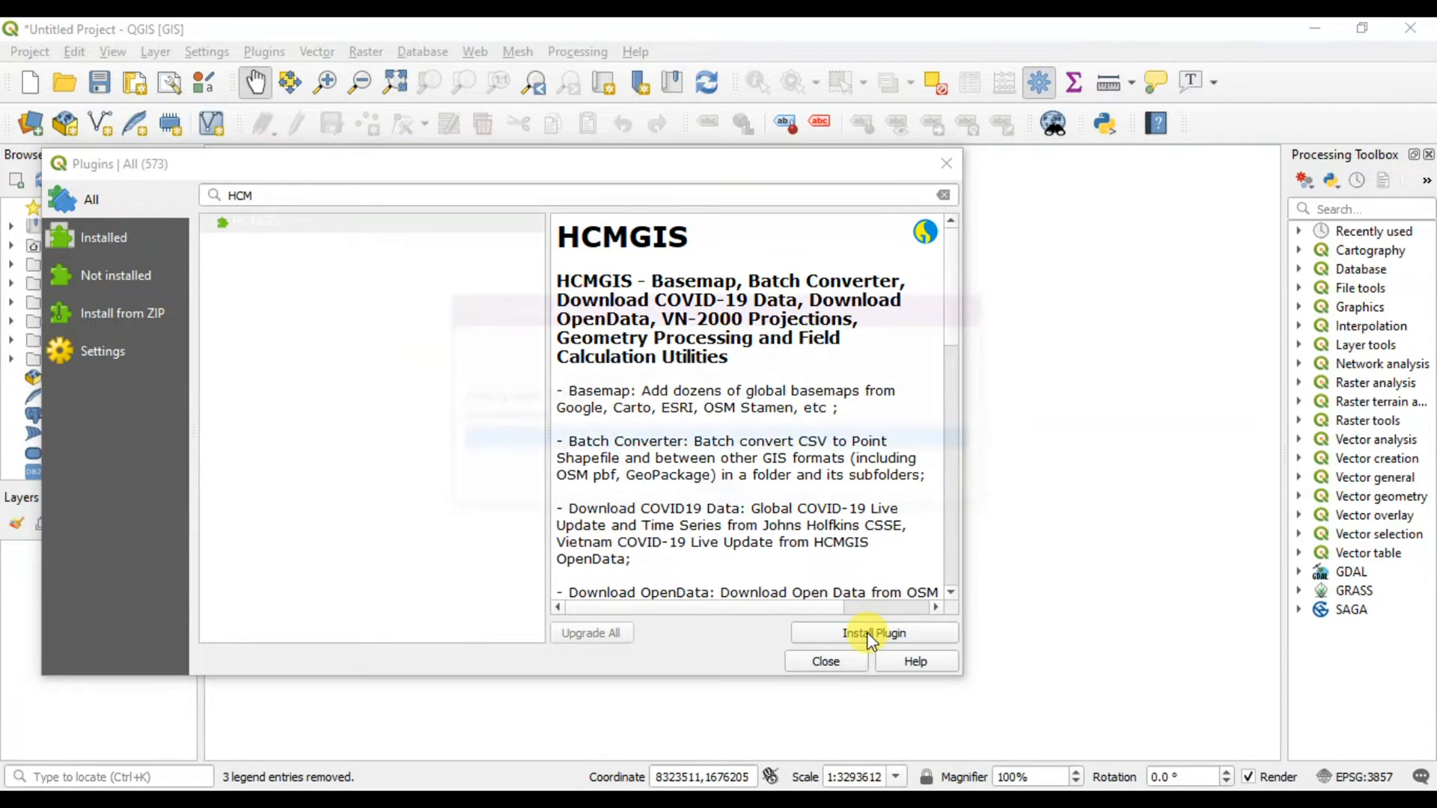
click(874, 631)
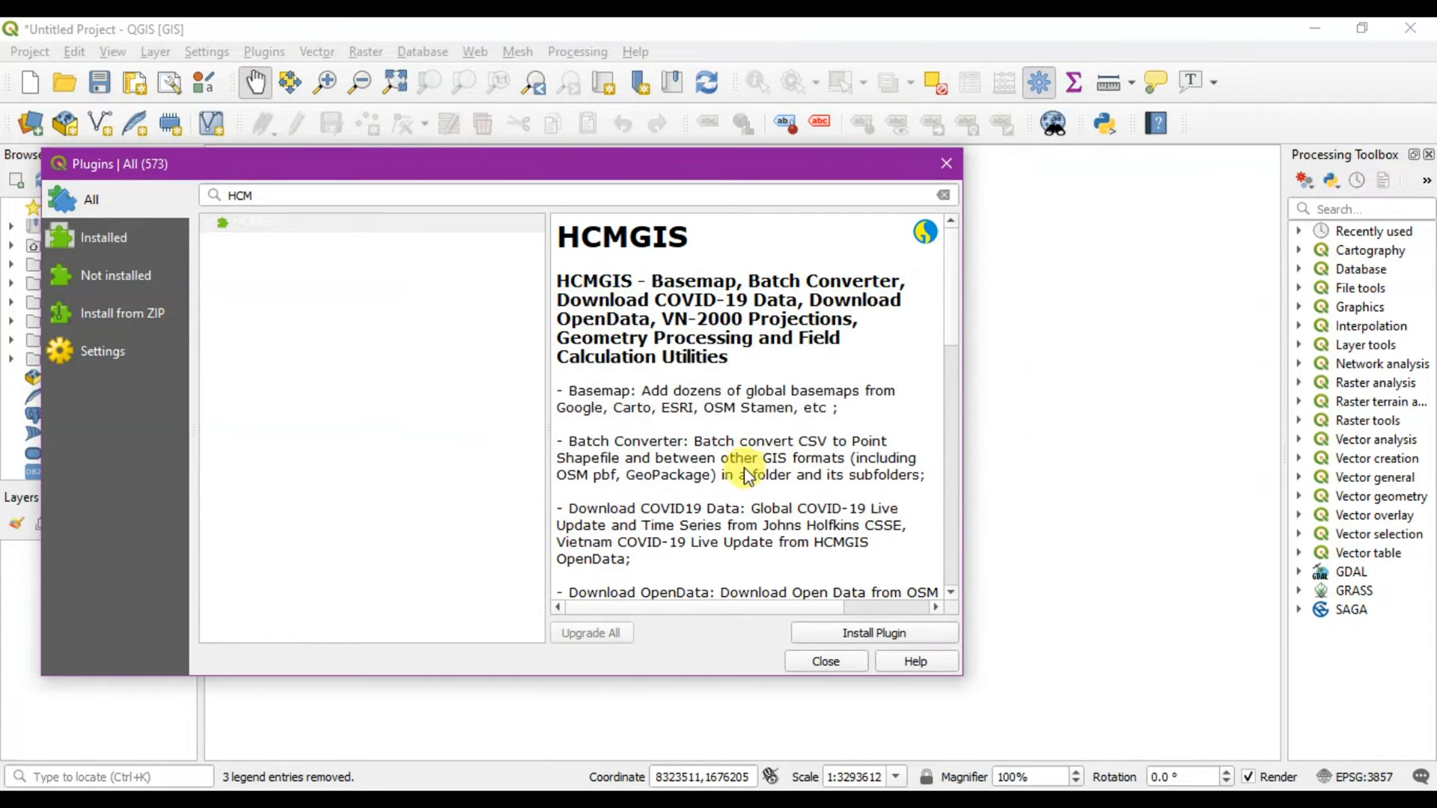
click(874, 631)
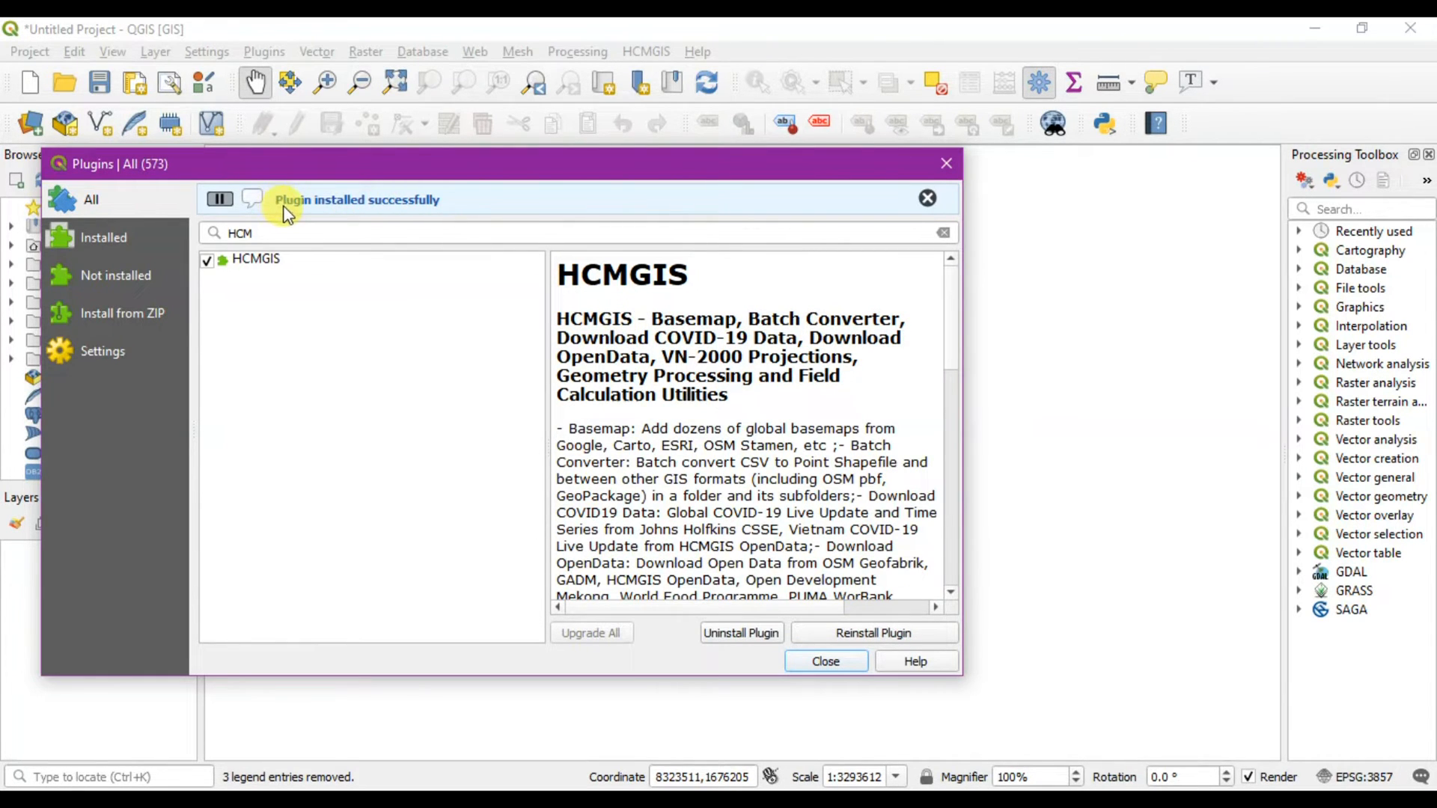
mouse_move(385, 213)
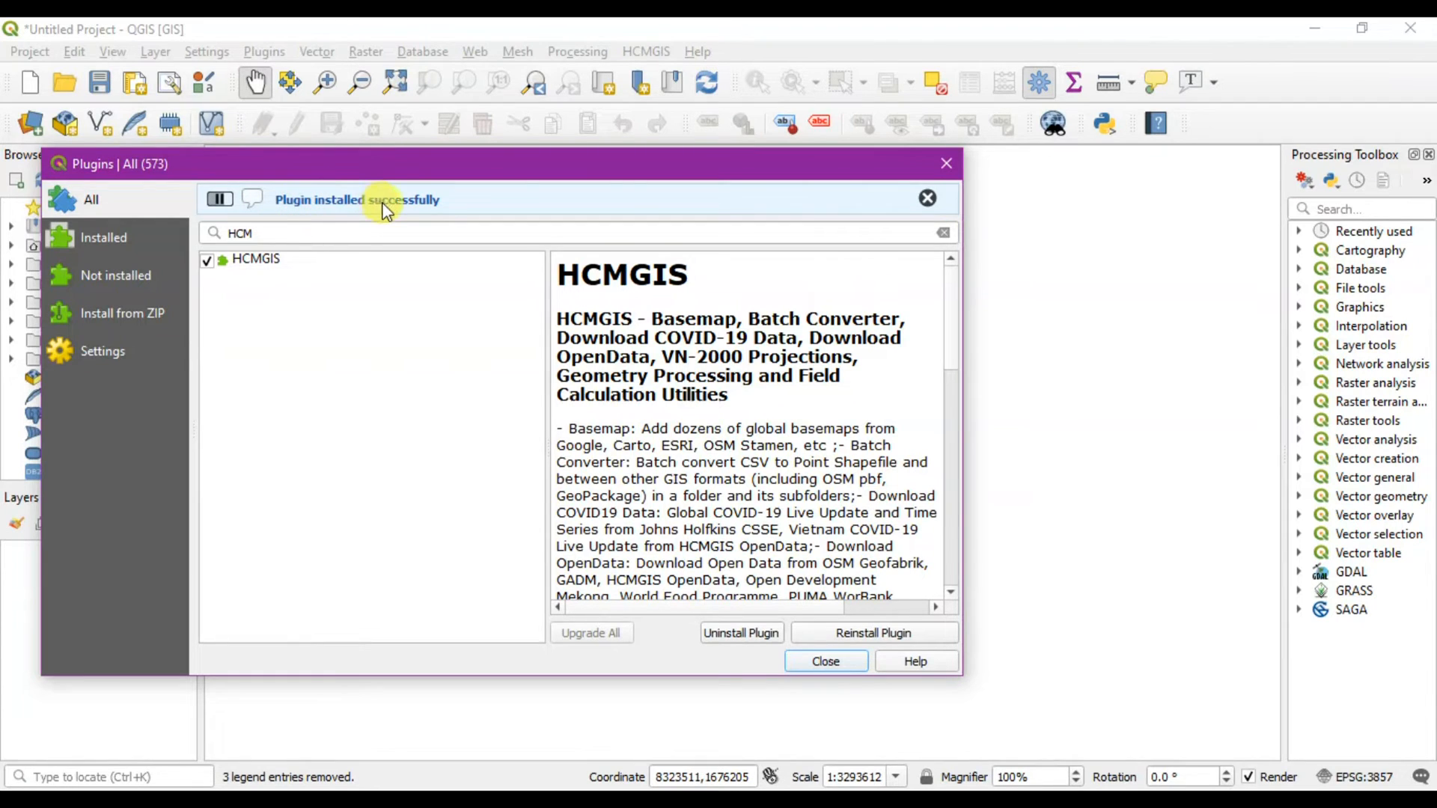
click(928, 197)
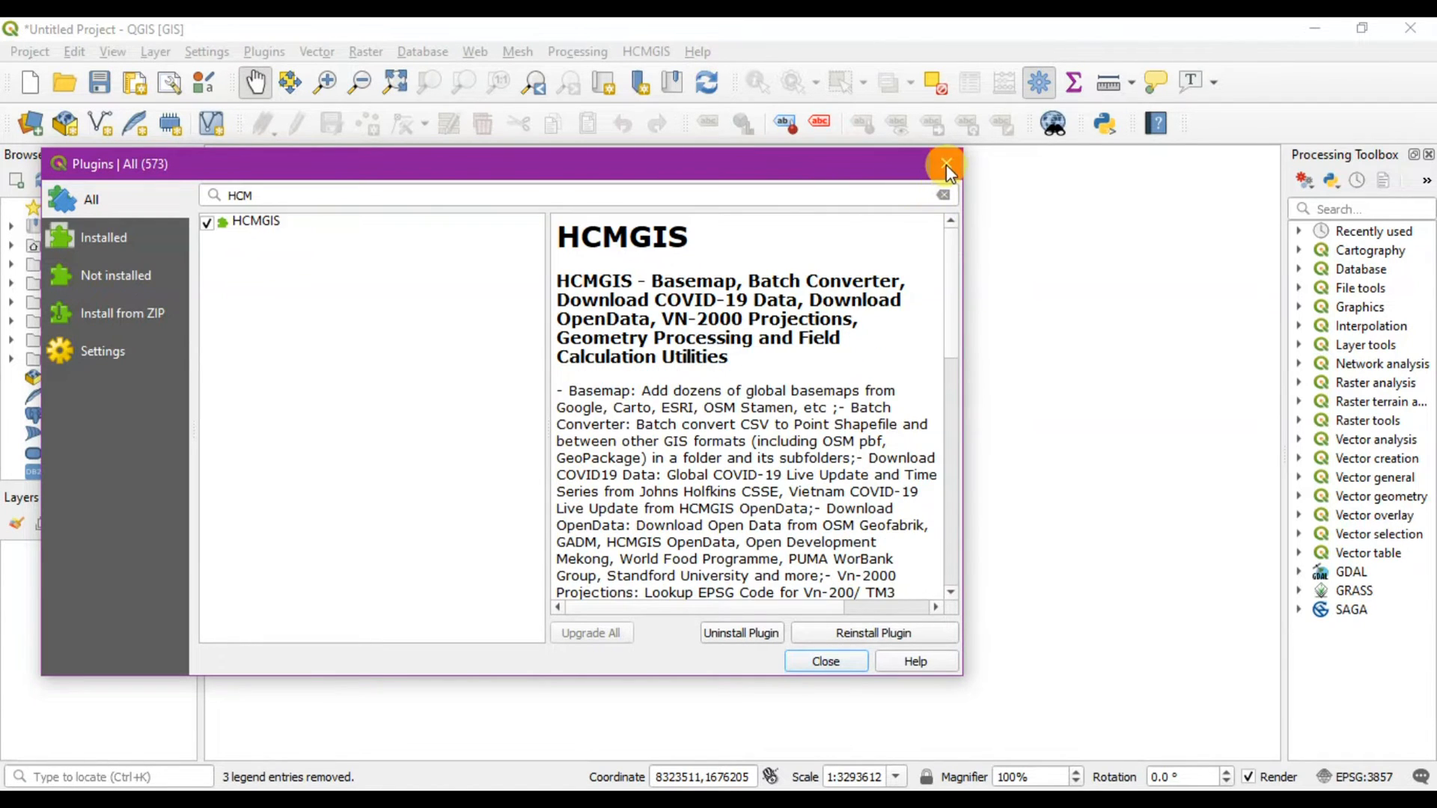
click(944, 163)
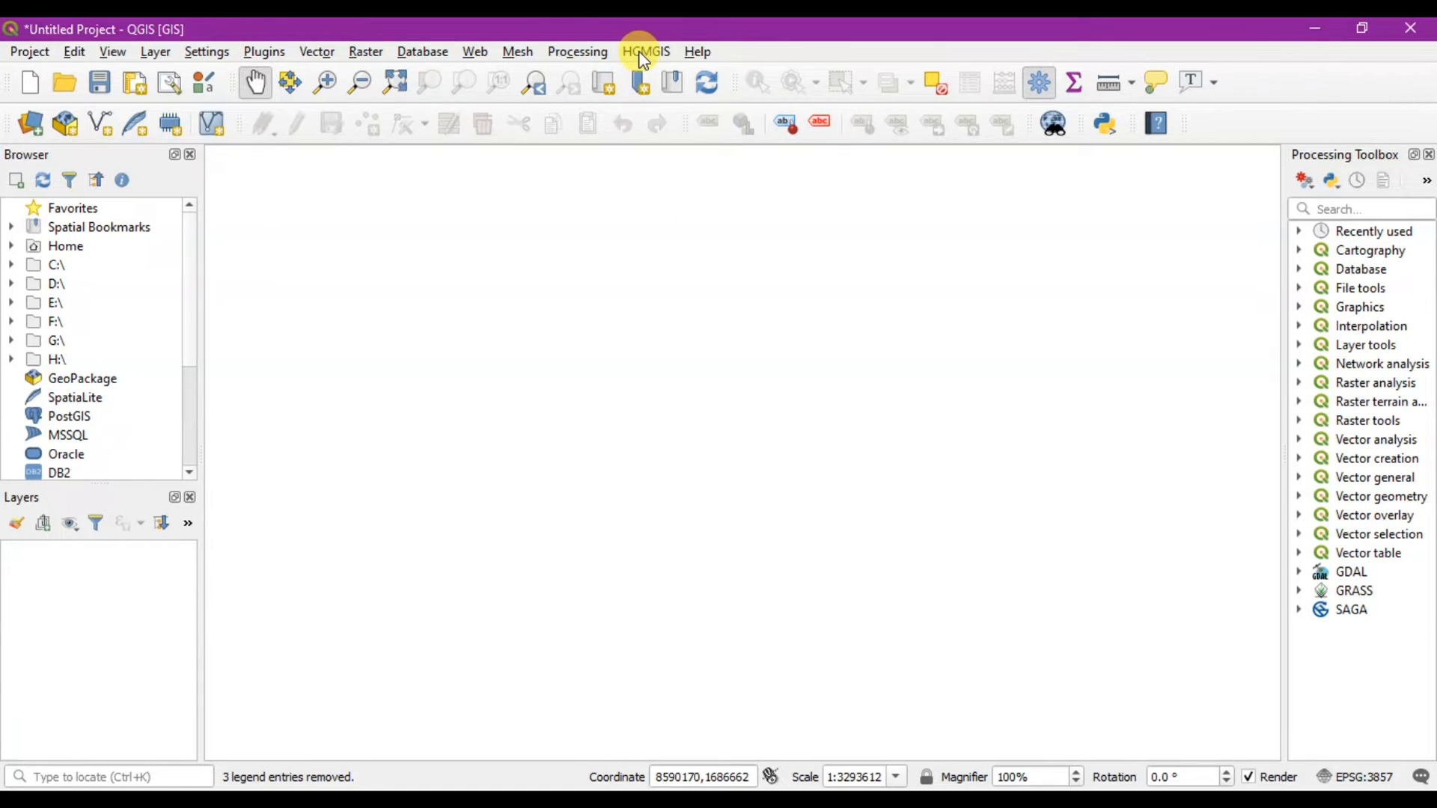
Load the Google Maps basemap layer from HCMGIS BaseMap over northern Italy
click(645, 51)
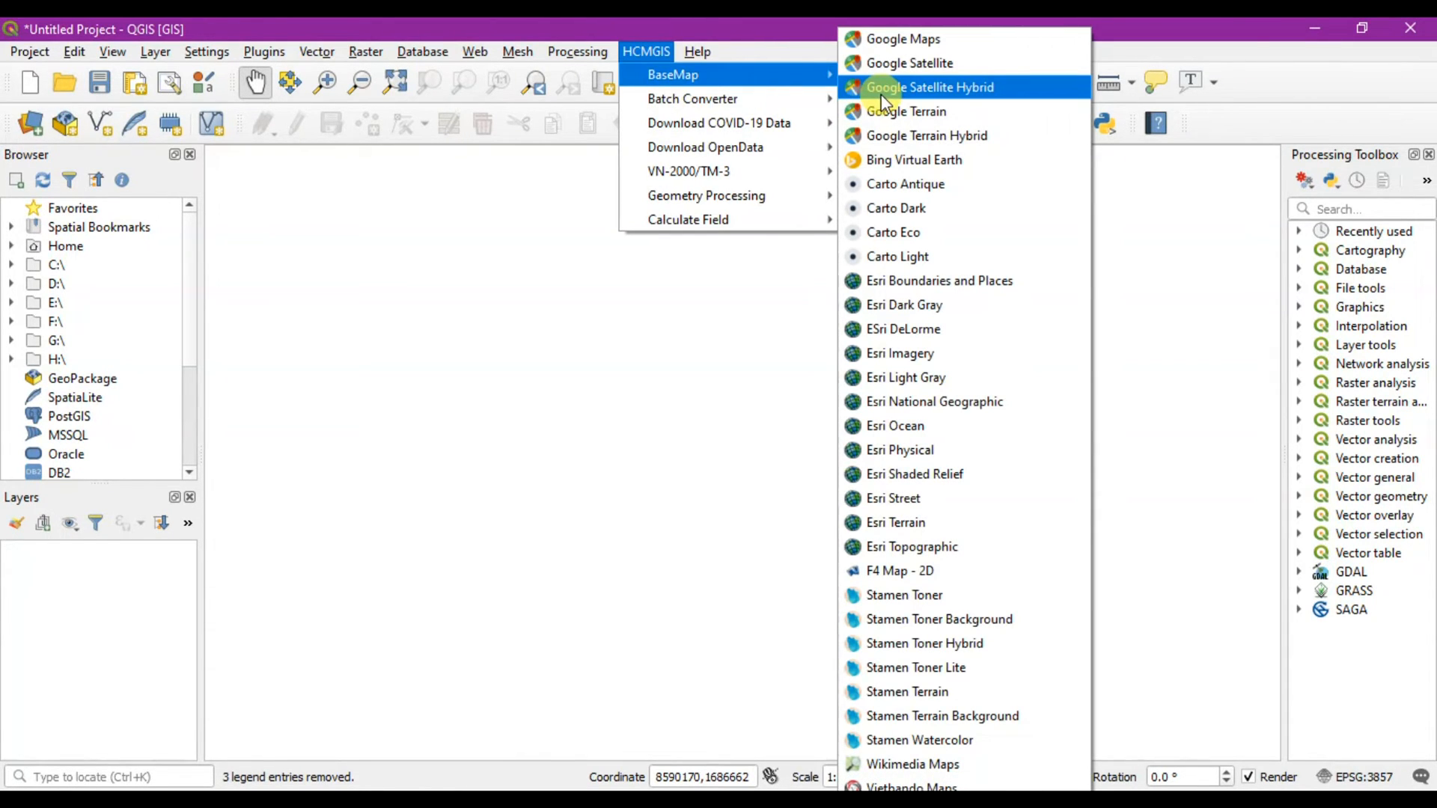
mouse_move(886, 98)
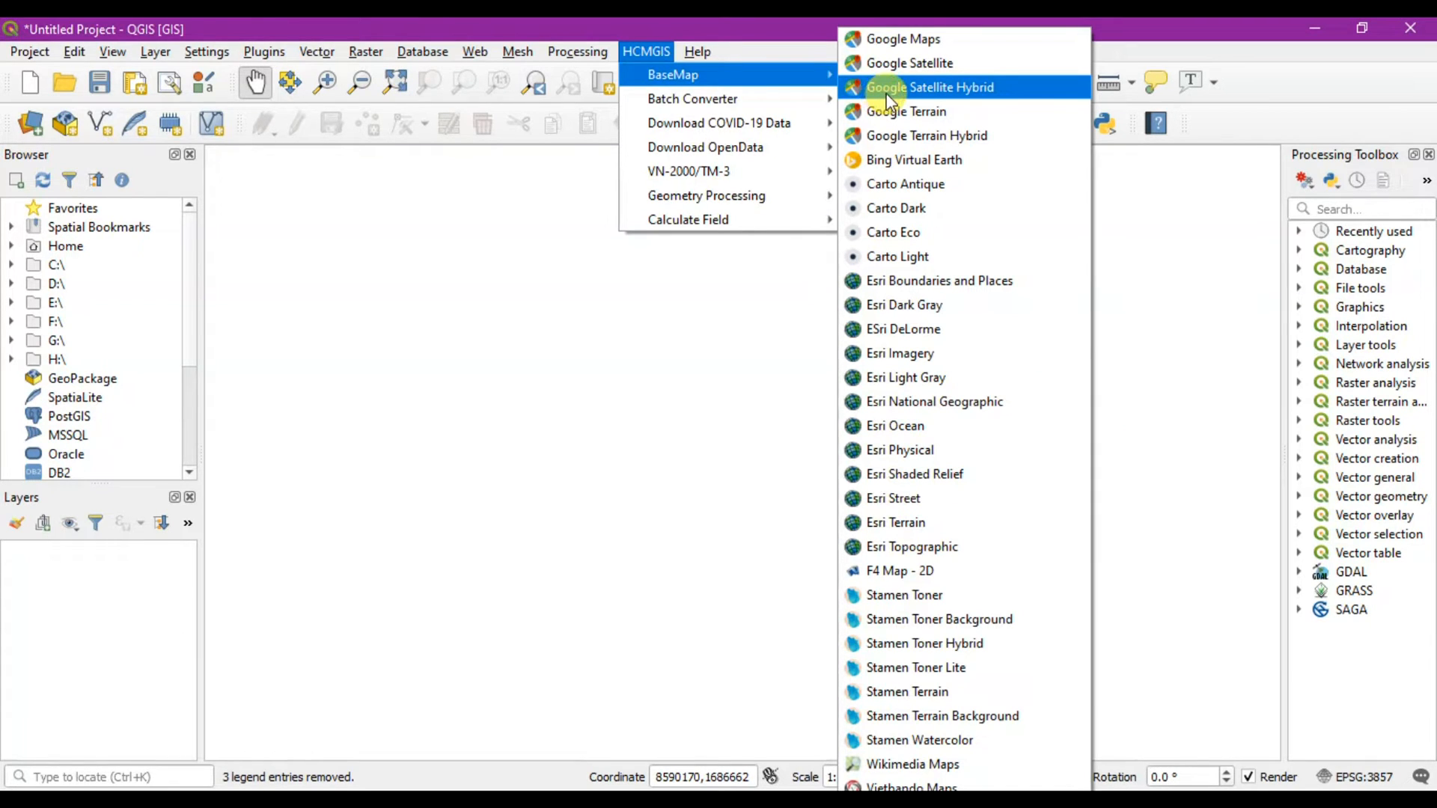
mouse_move(910, 39)
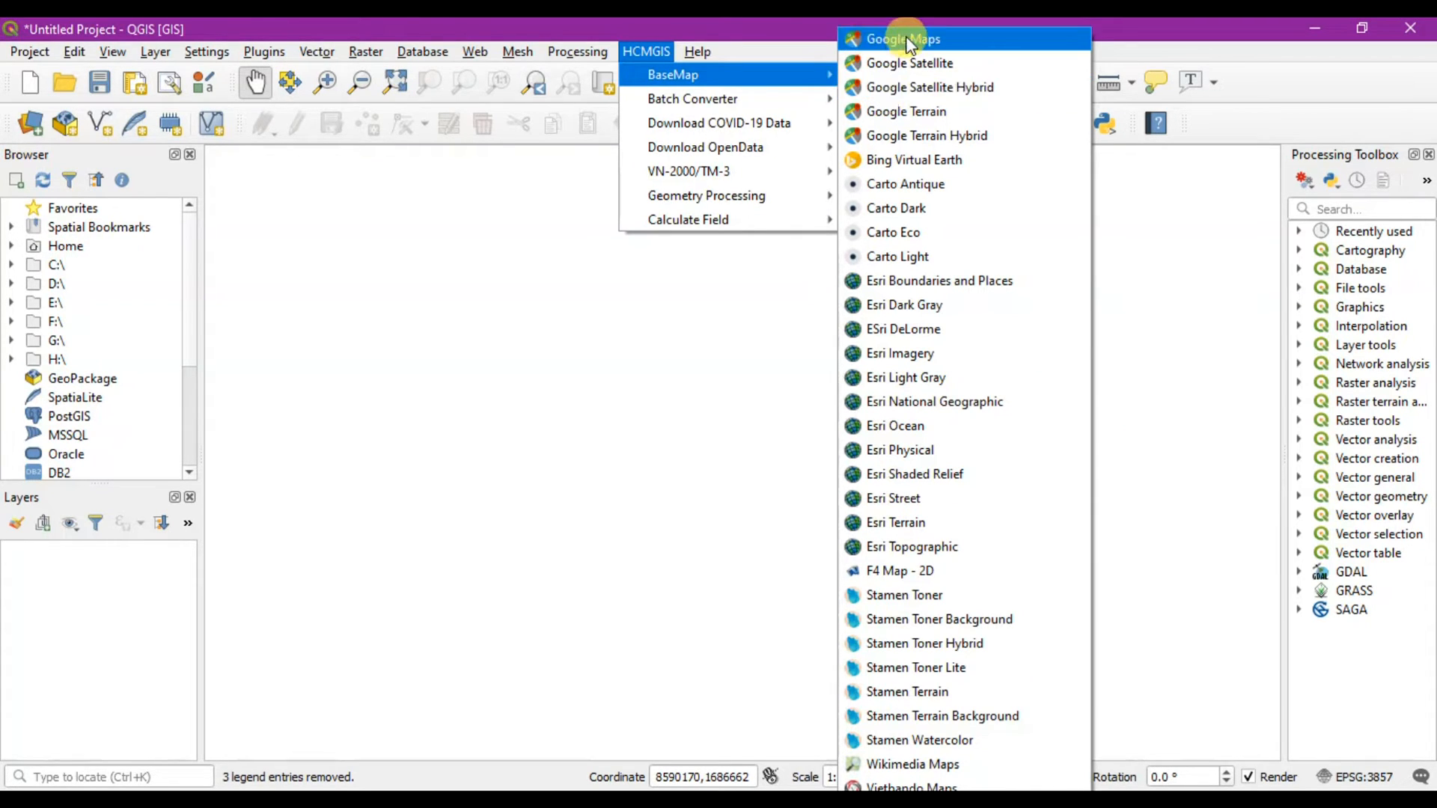
click(902, 39)
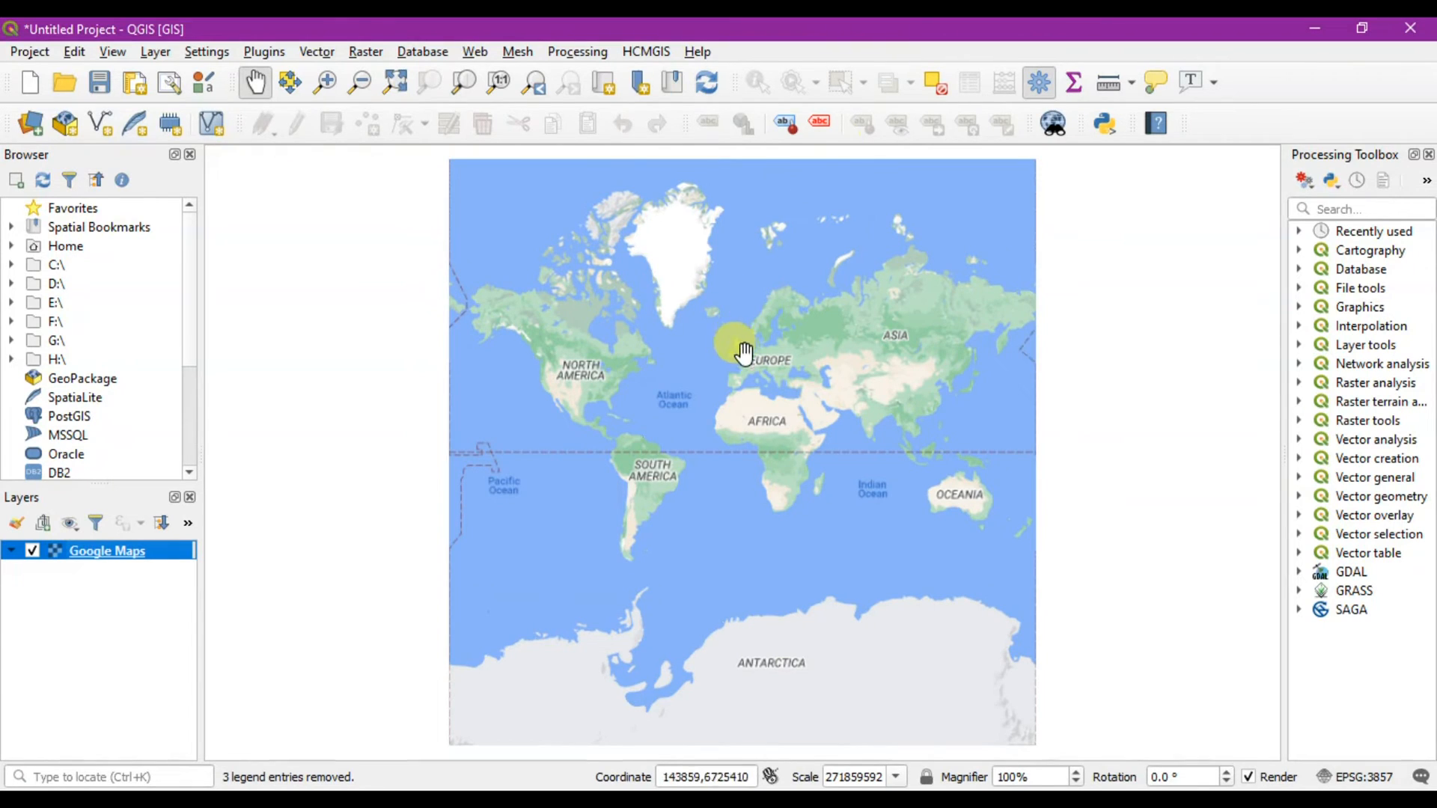
mouse_move(766, 391)
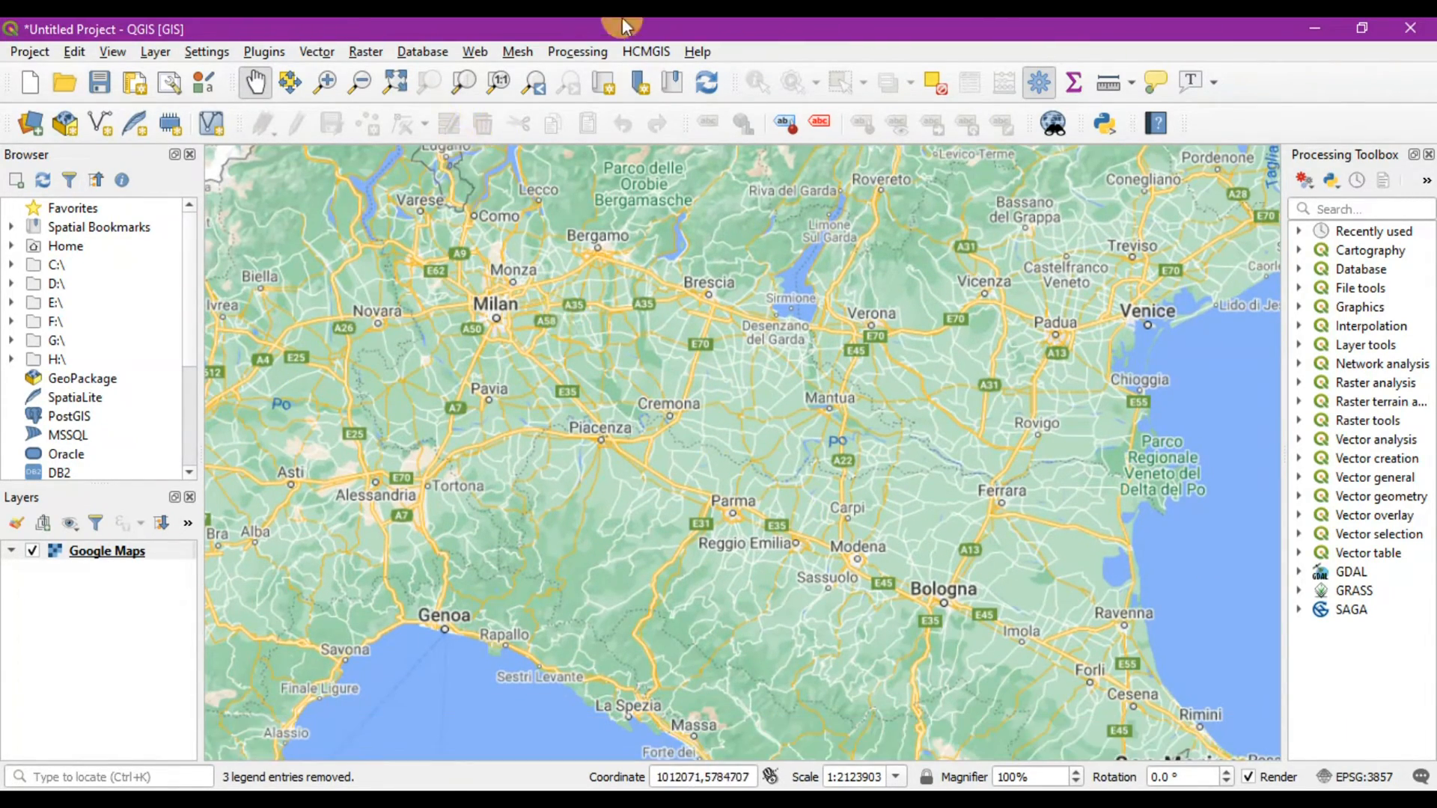
click(646, 51)
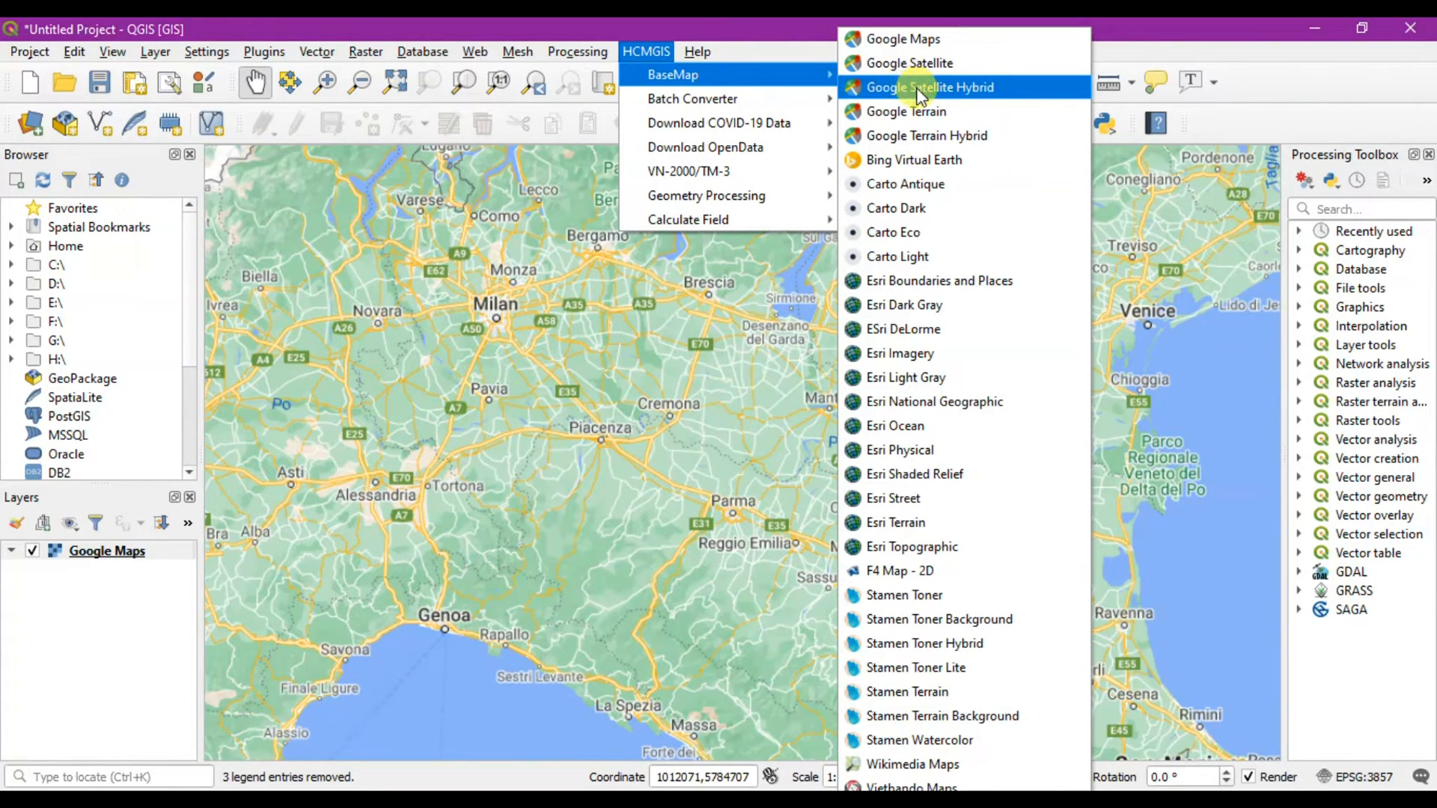
mouse_move(919, 110)
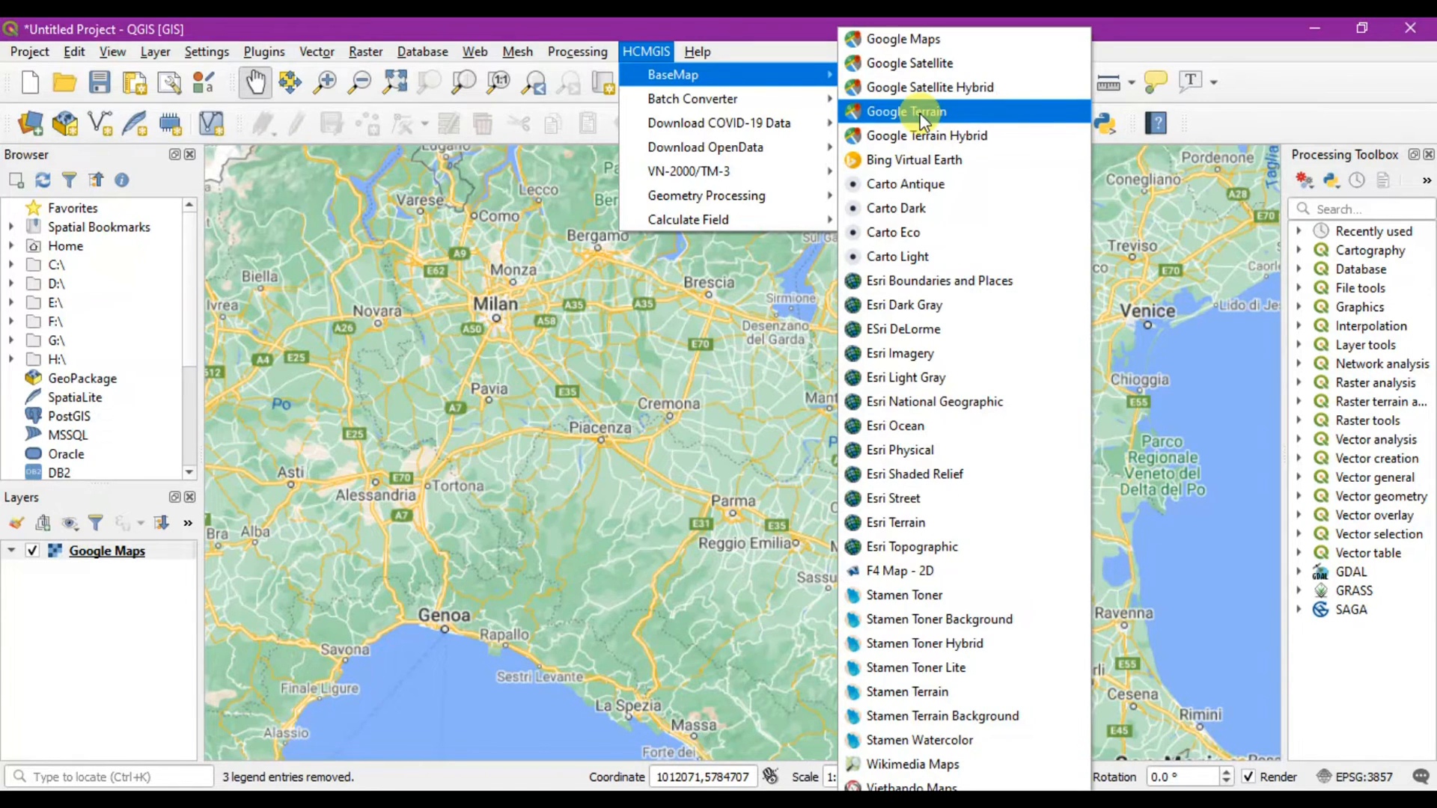
Add the Google Terrain basemap, pan it, then switch it off so Google Maps shows
click(907, 111)
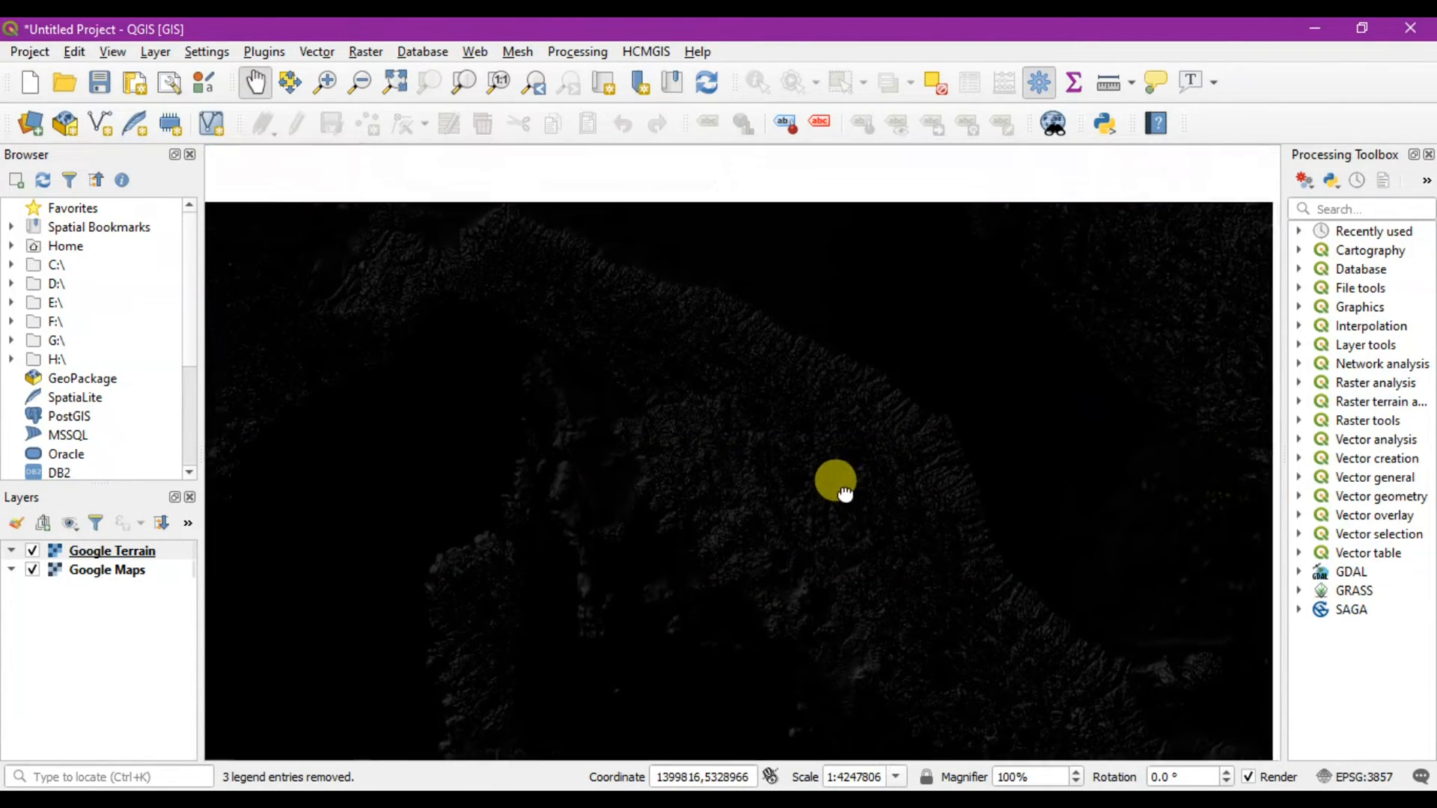
drag(834, 480, 596, 393)
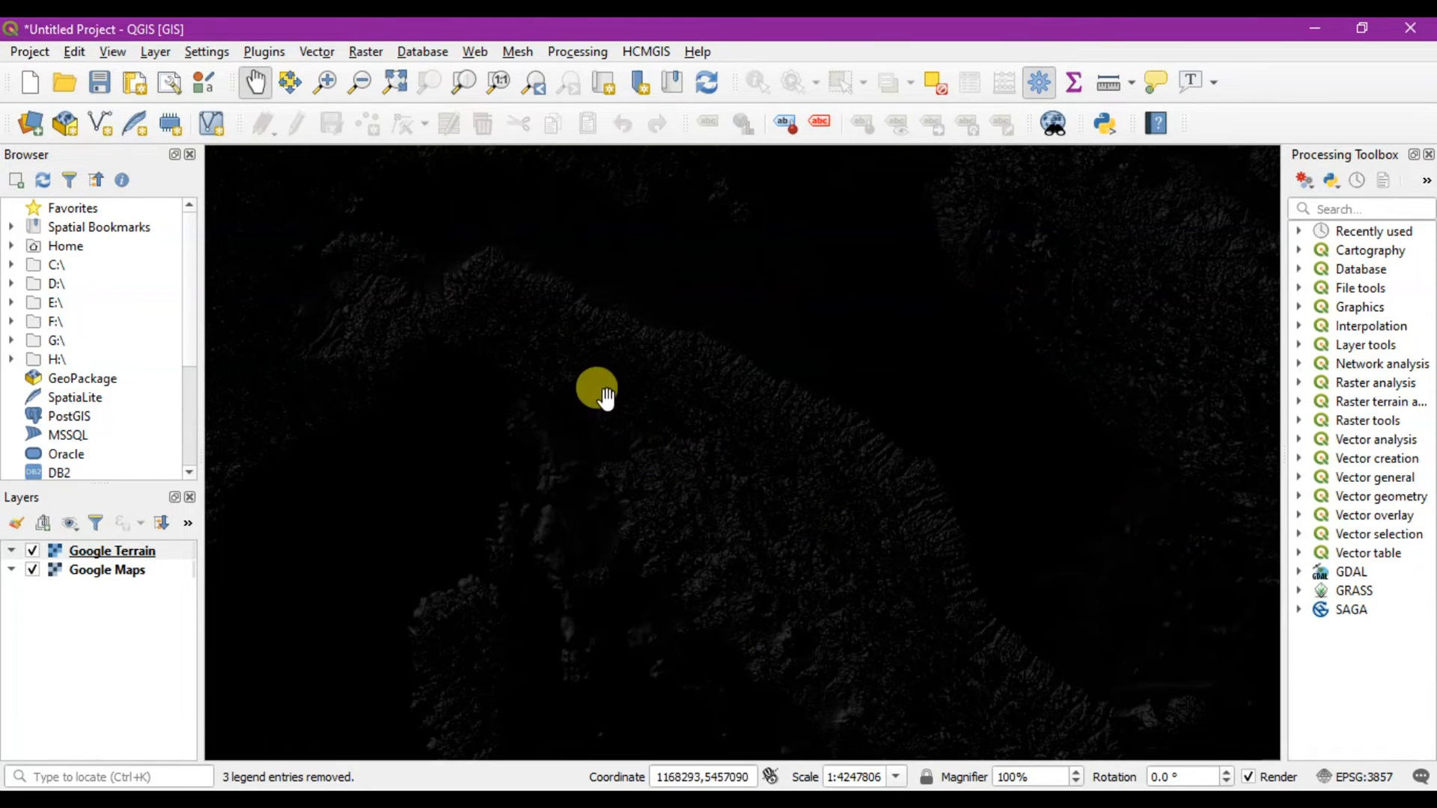
click(112, 551)
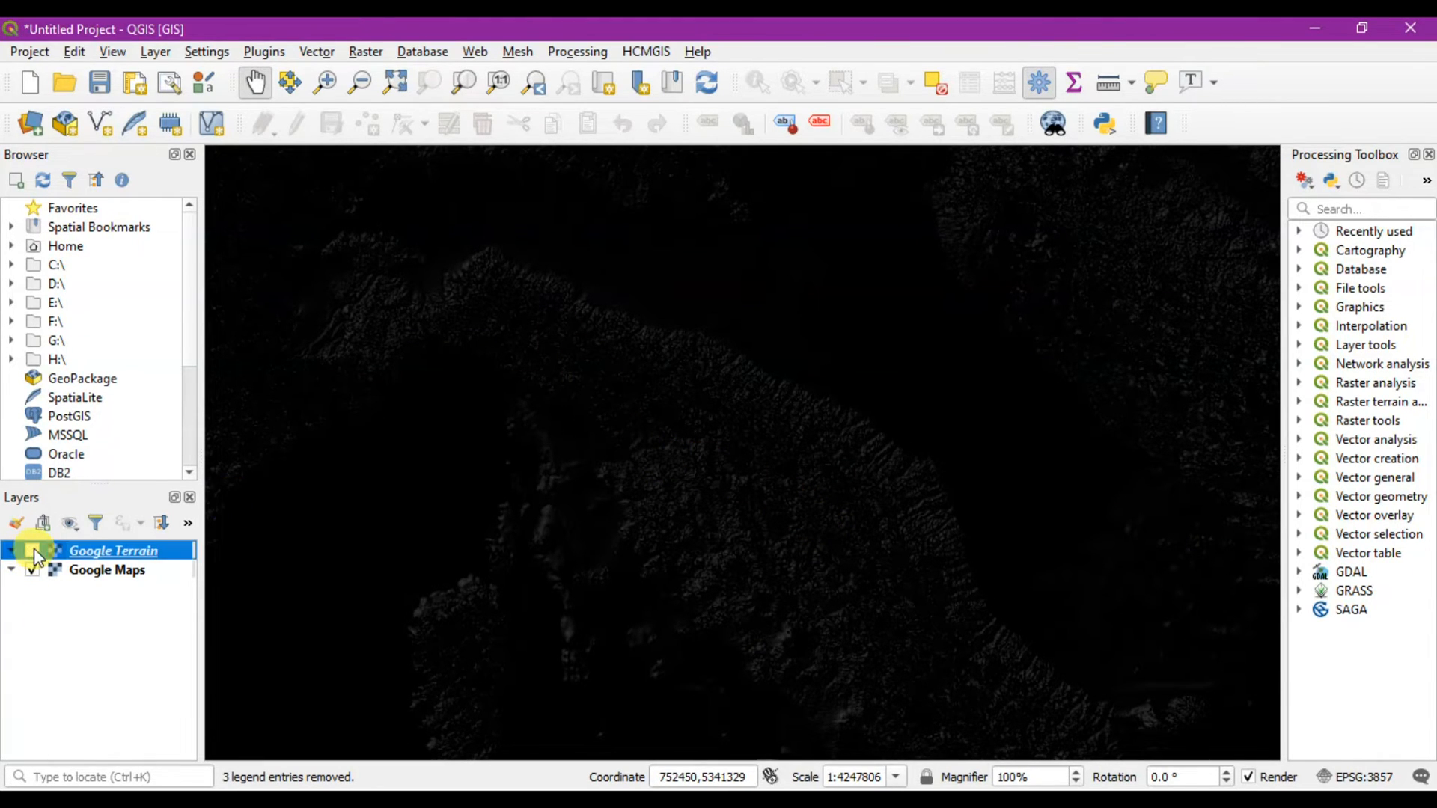
click(31, 551)
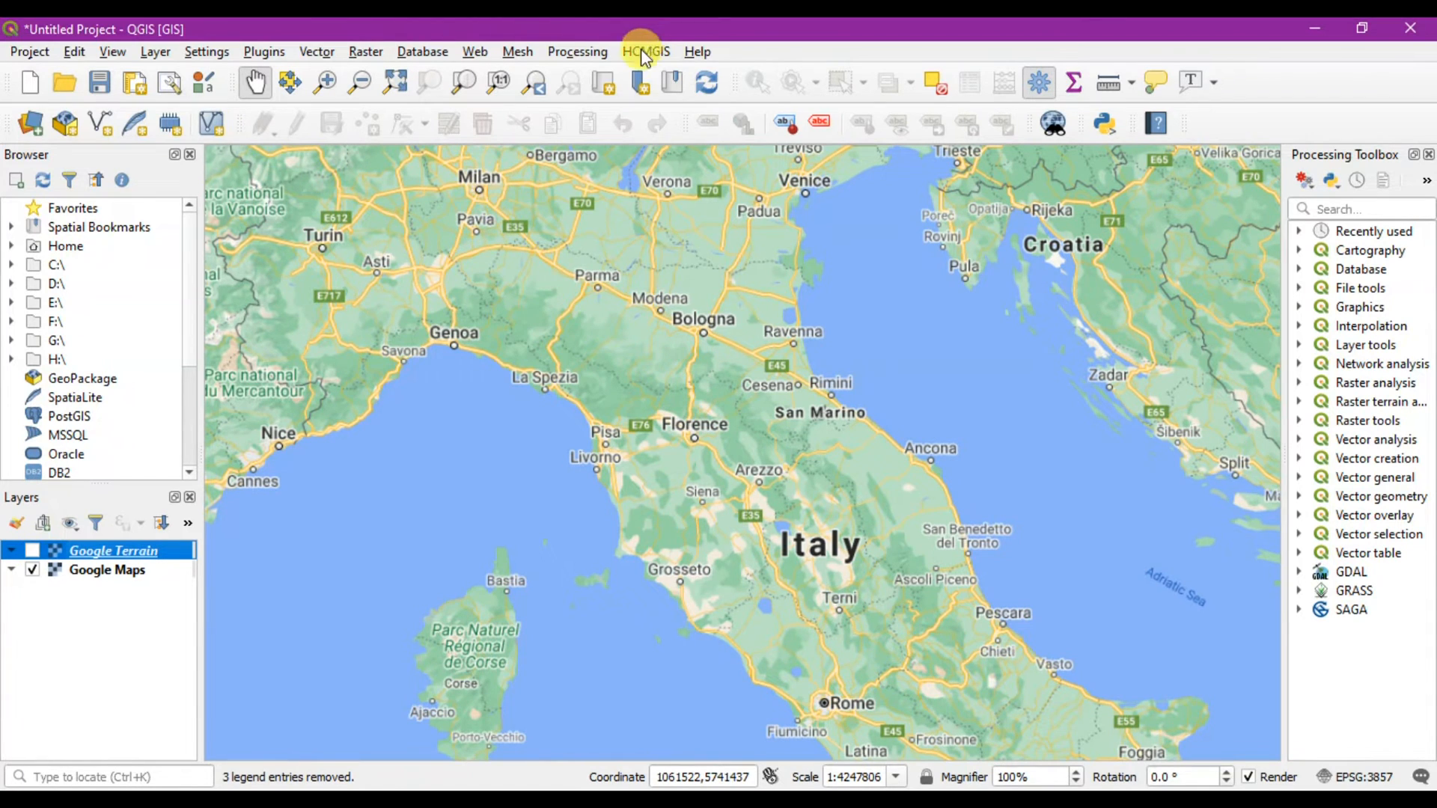
click(645, 51)
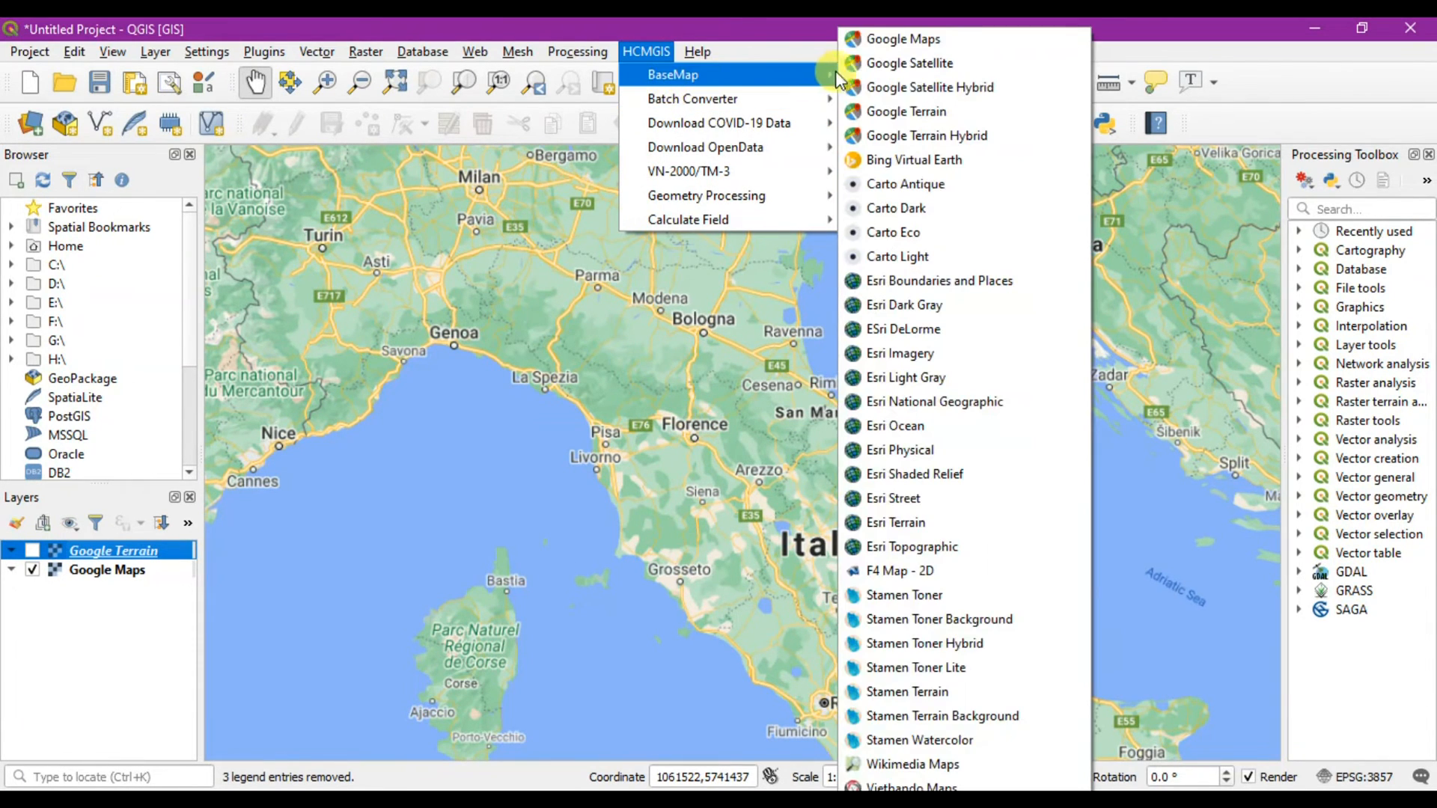
mouse_move(946, 141)
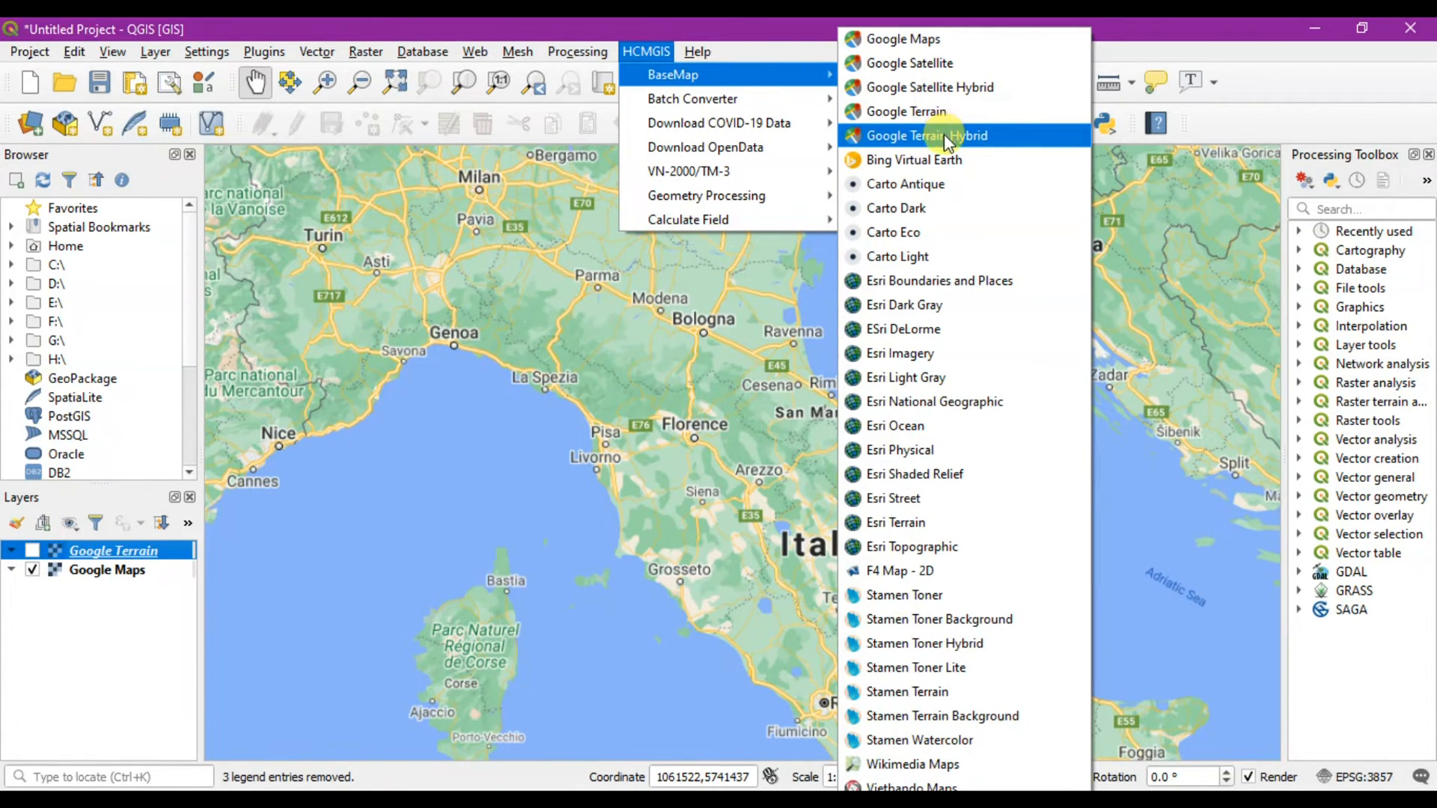
Add Google Terrain Hybrid, hide Google Maps and pan north to the Alps
click(928, 134)
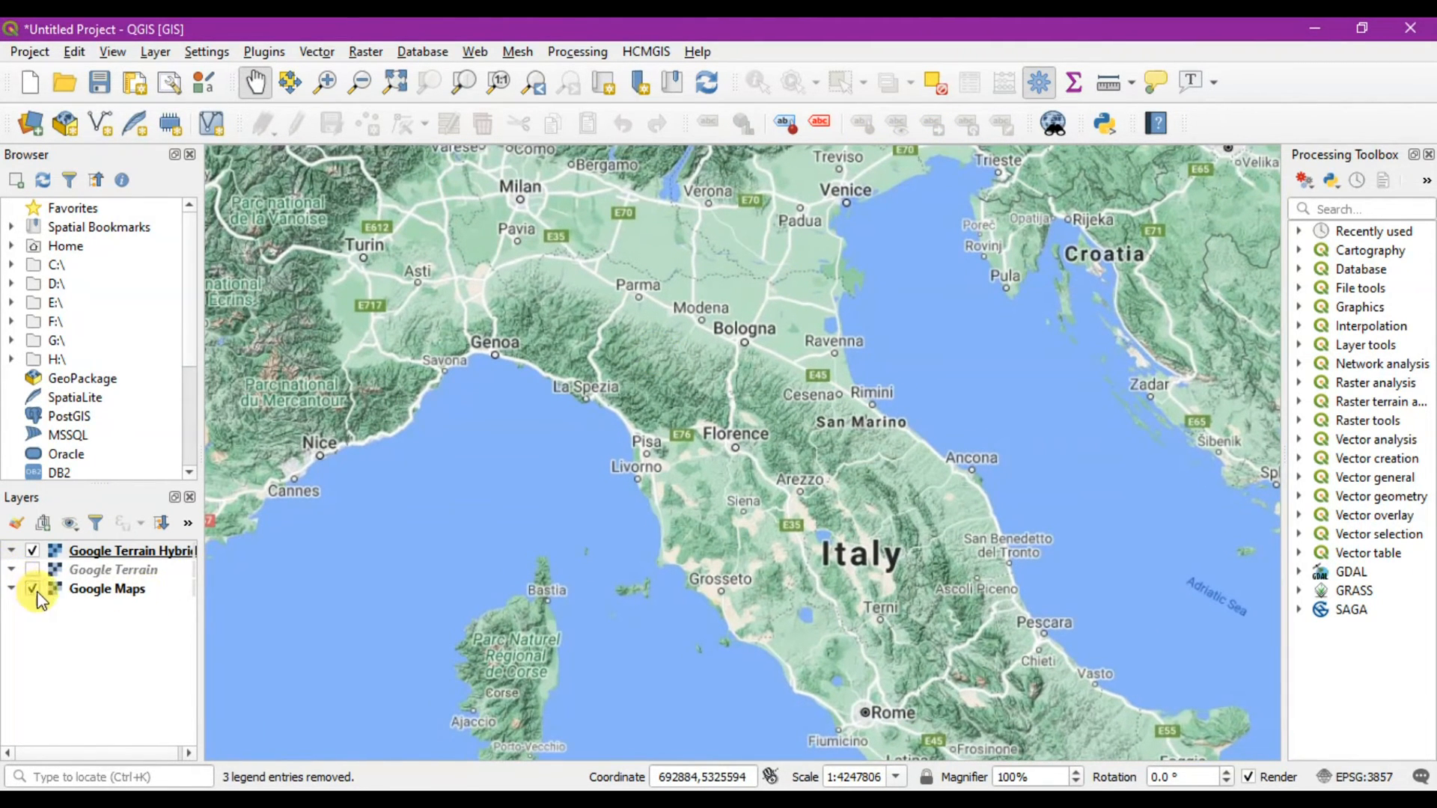
click(33, 590)
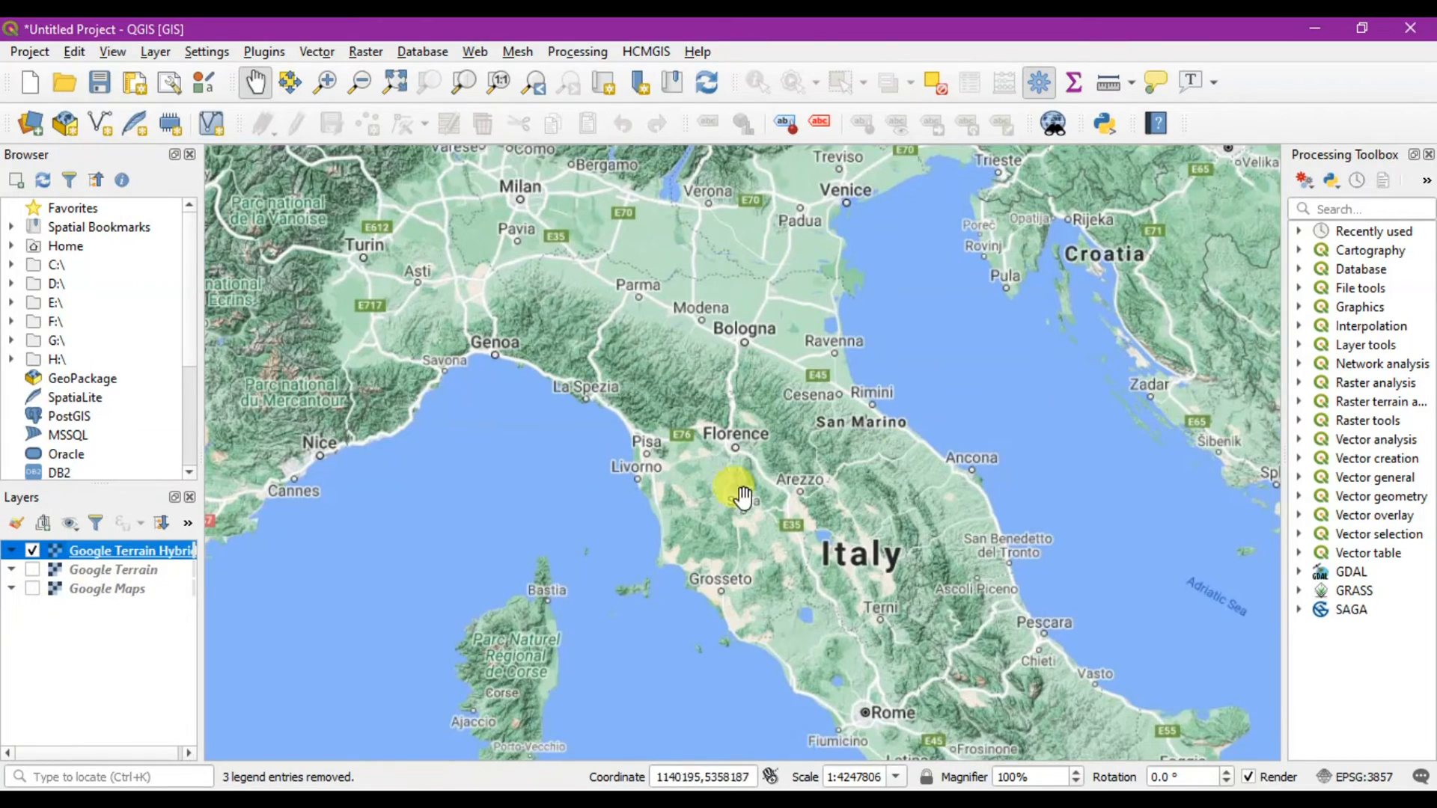
drag(743, 496, 852, 431)
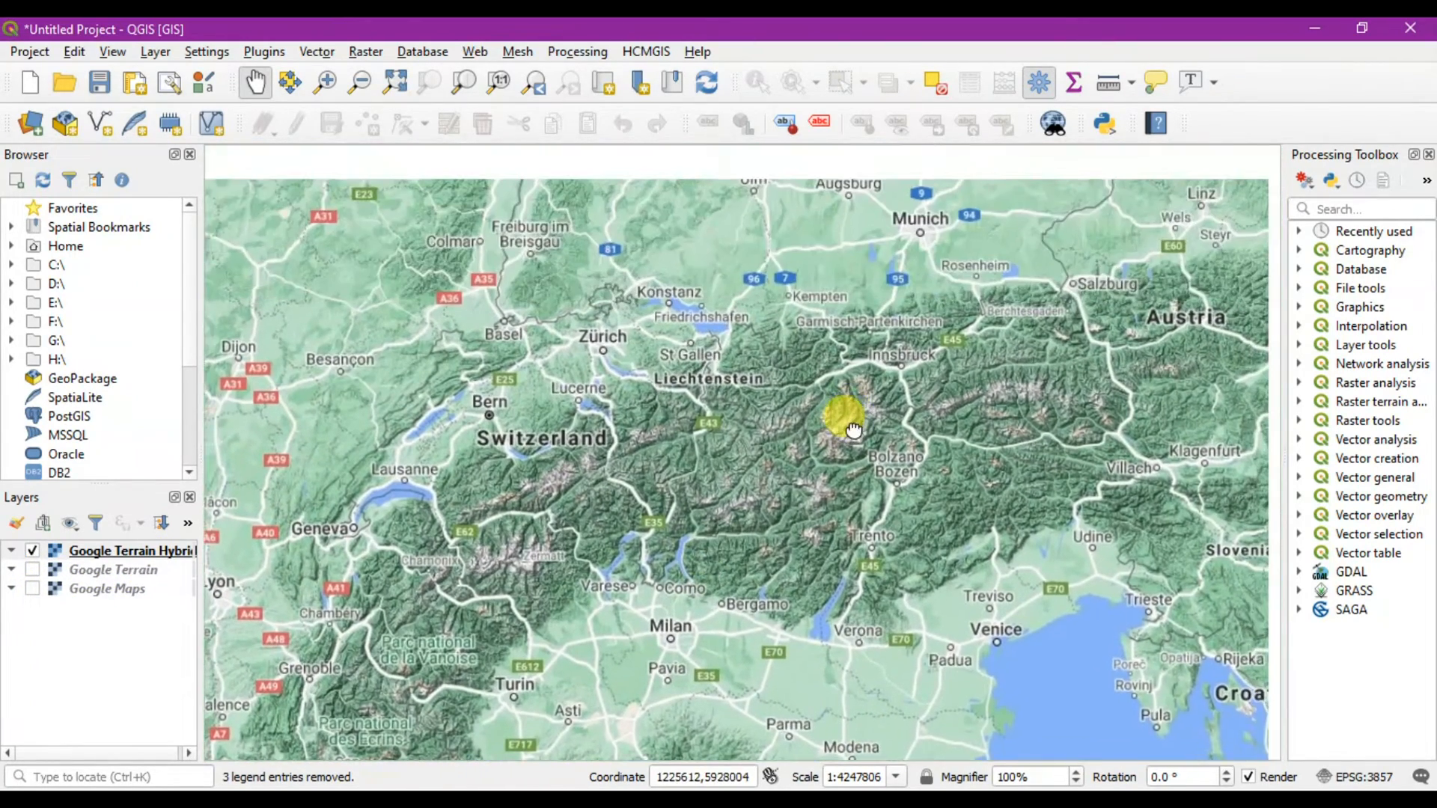
click(646, 50)
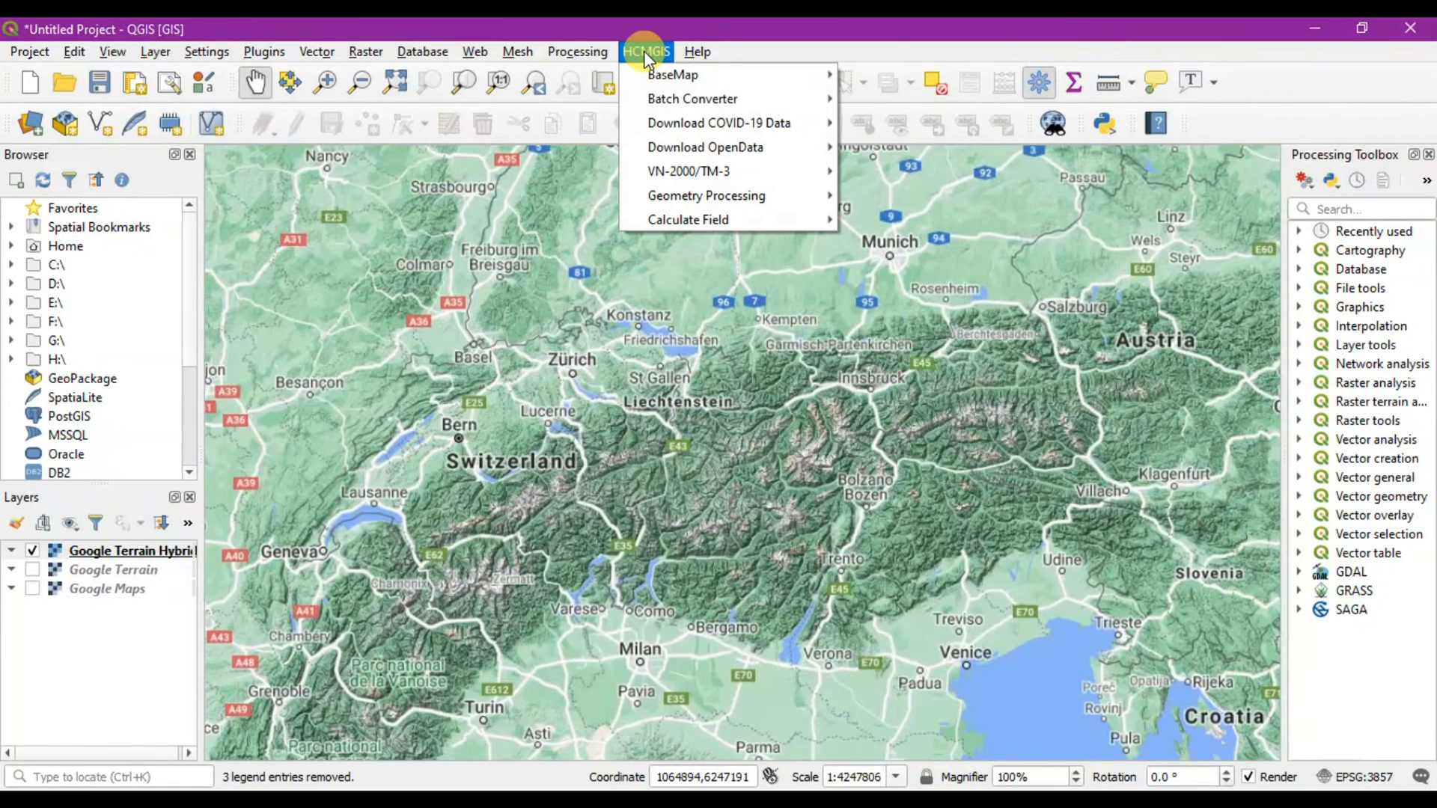
mouse_move(672, 75)
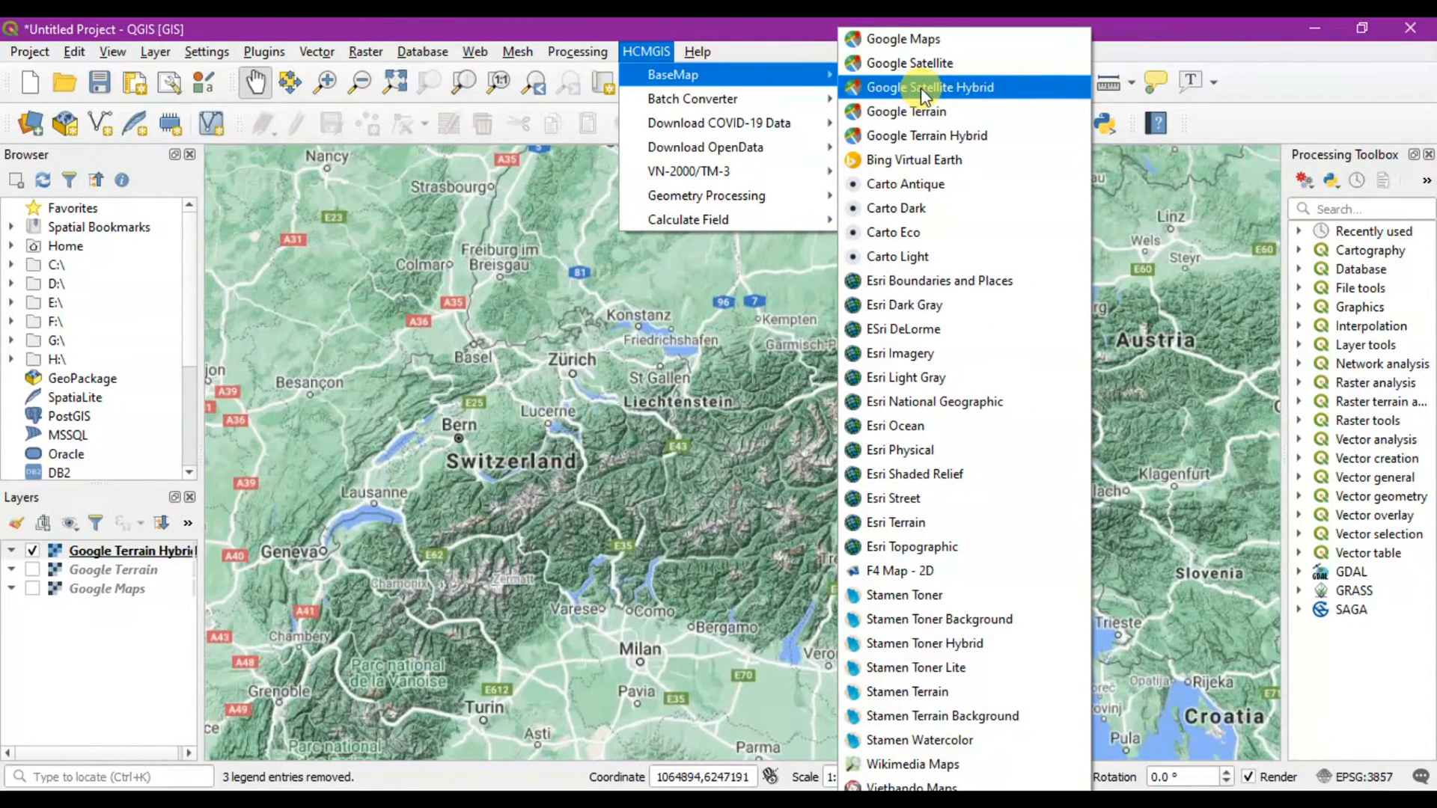
Add Google Satellite Hybrid and pan south toward Yemen and the Red Sea
click(910, 63)
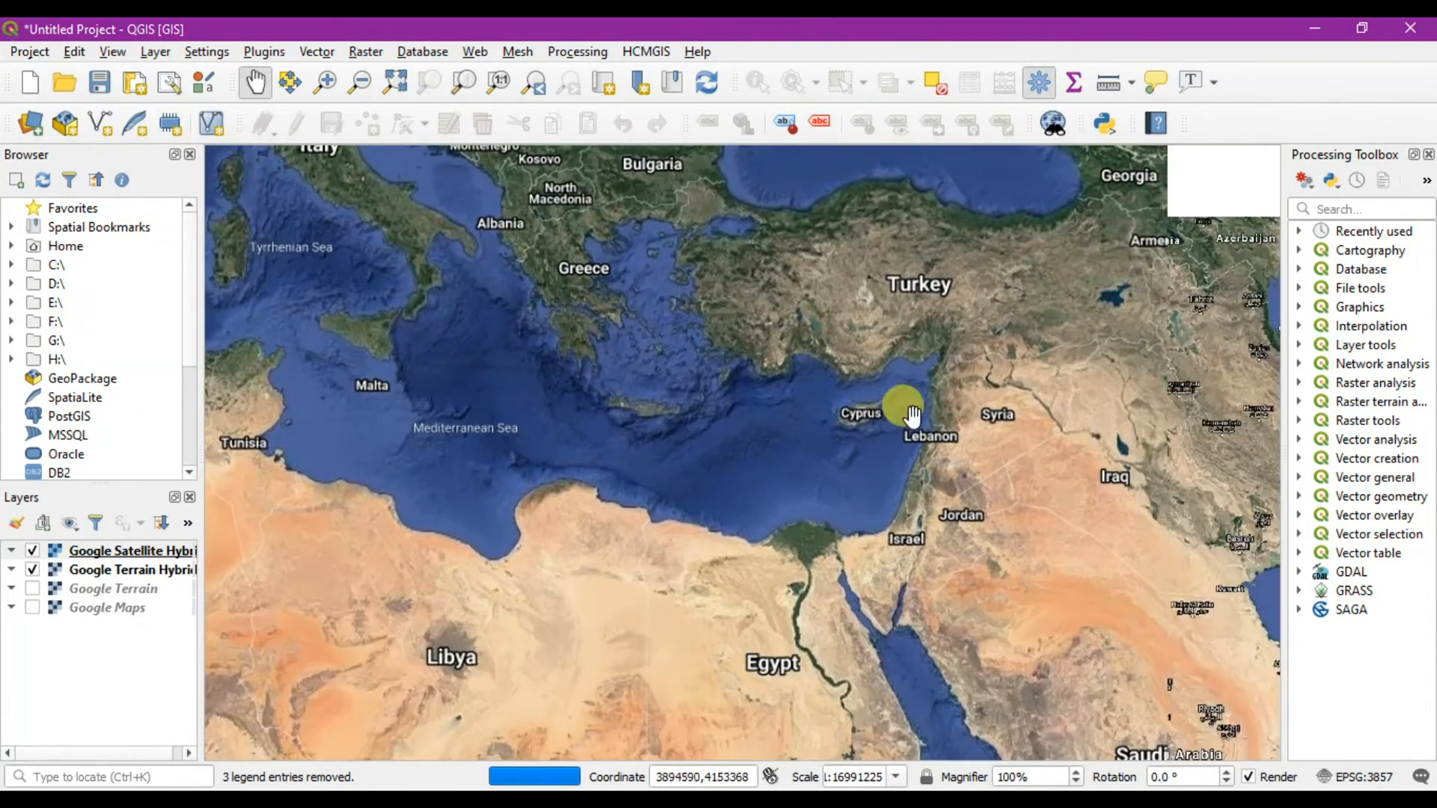
drag(912, 413, 795, 495)
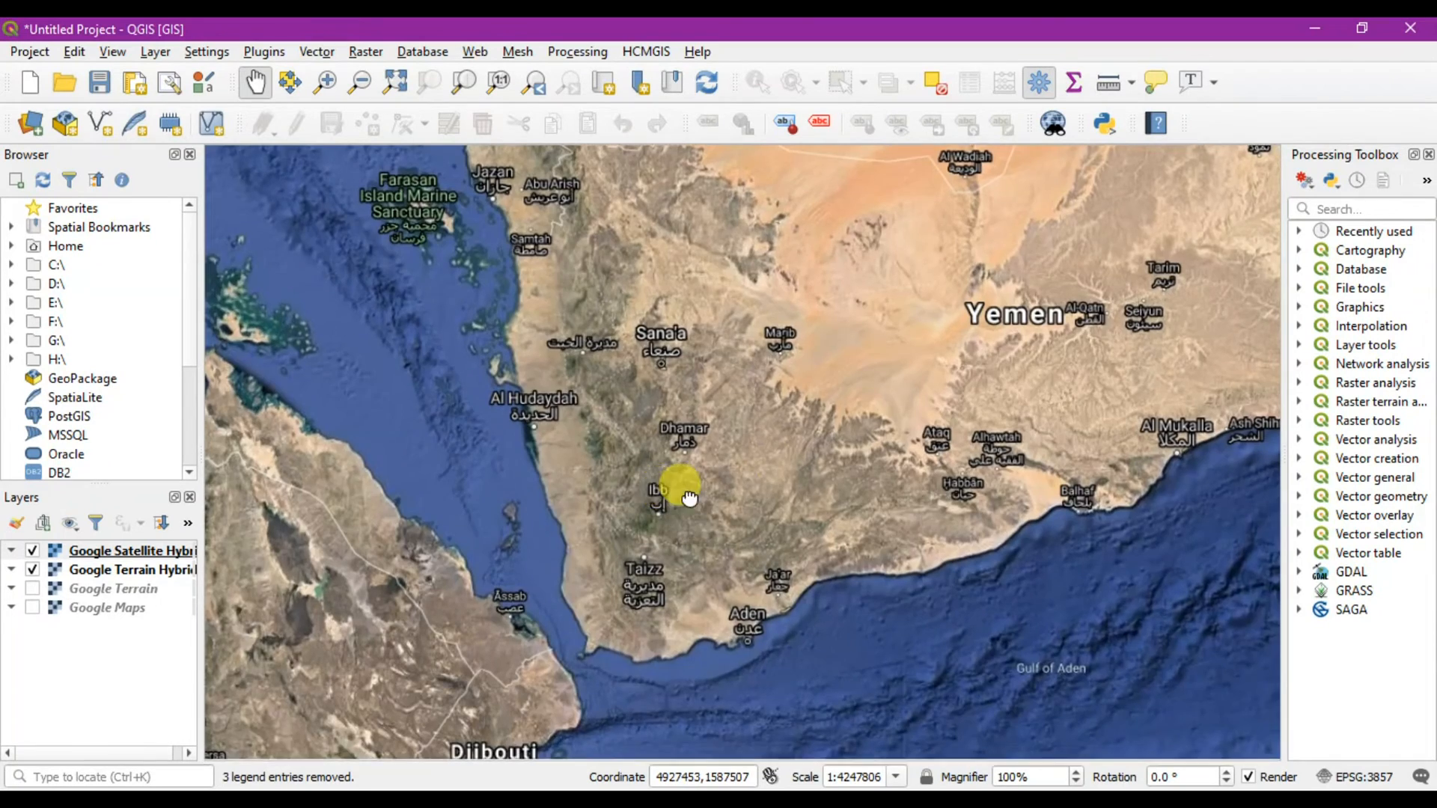
scroll(down, 3)
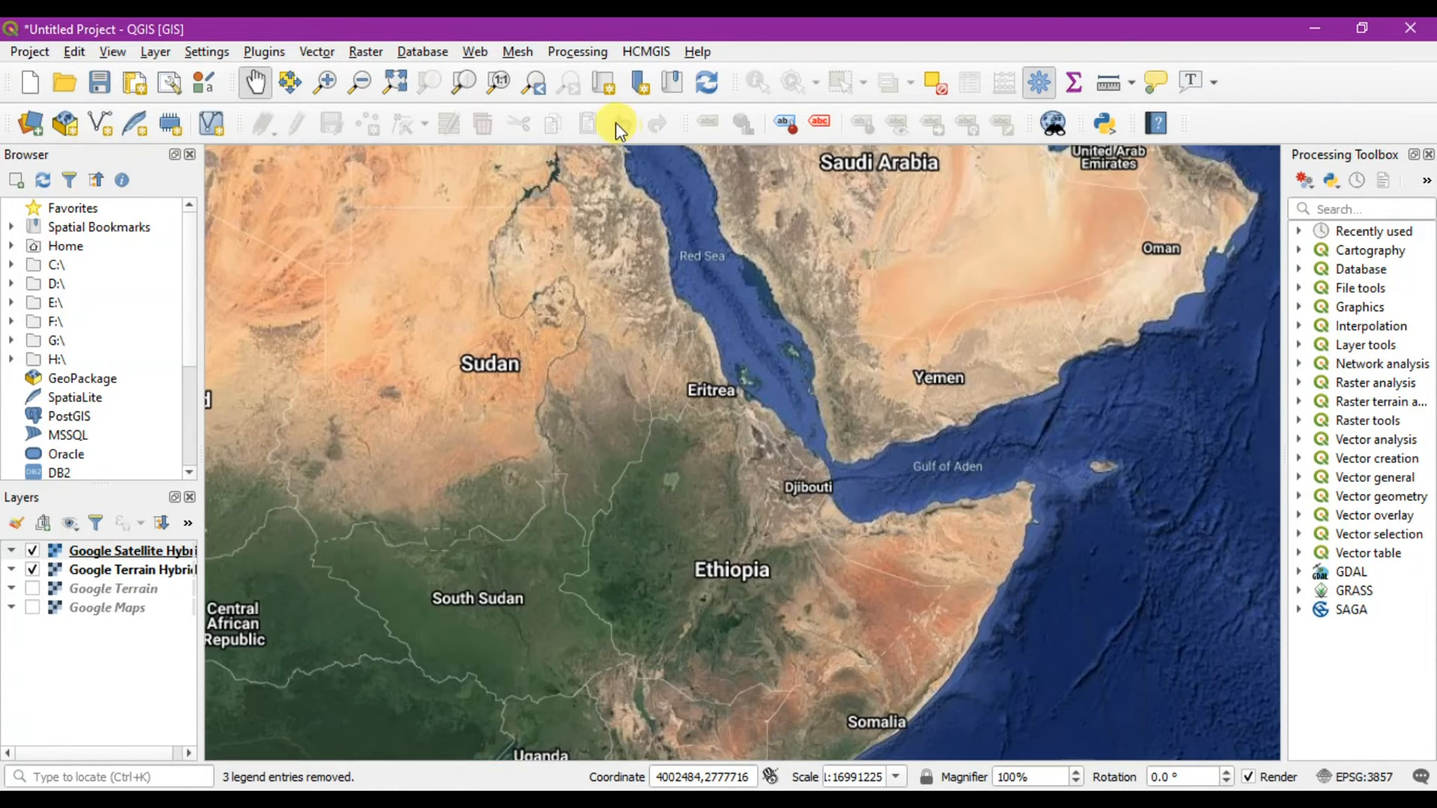
click(645, 51)
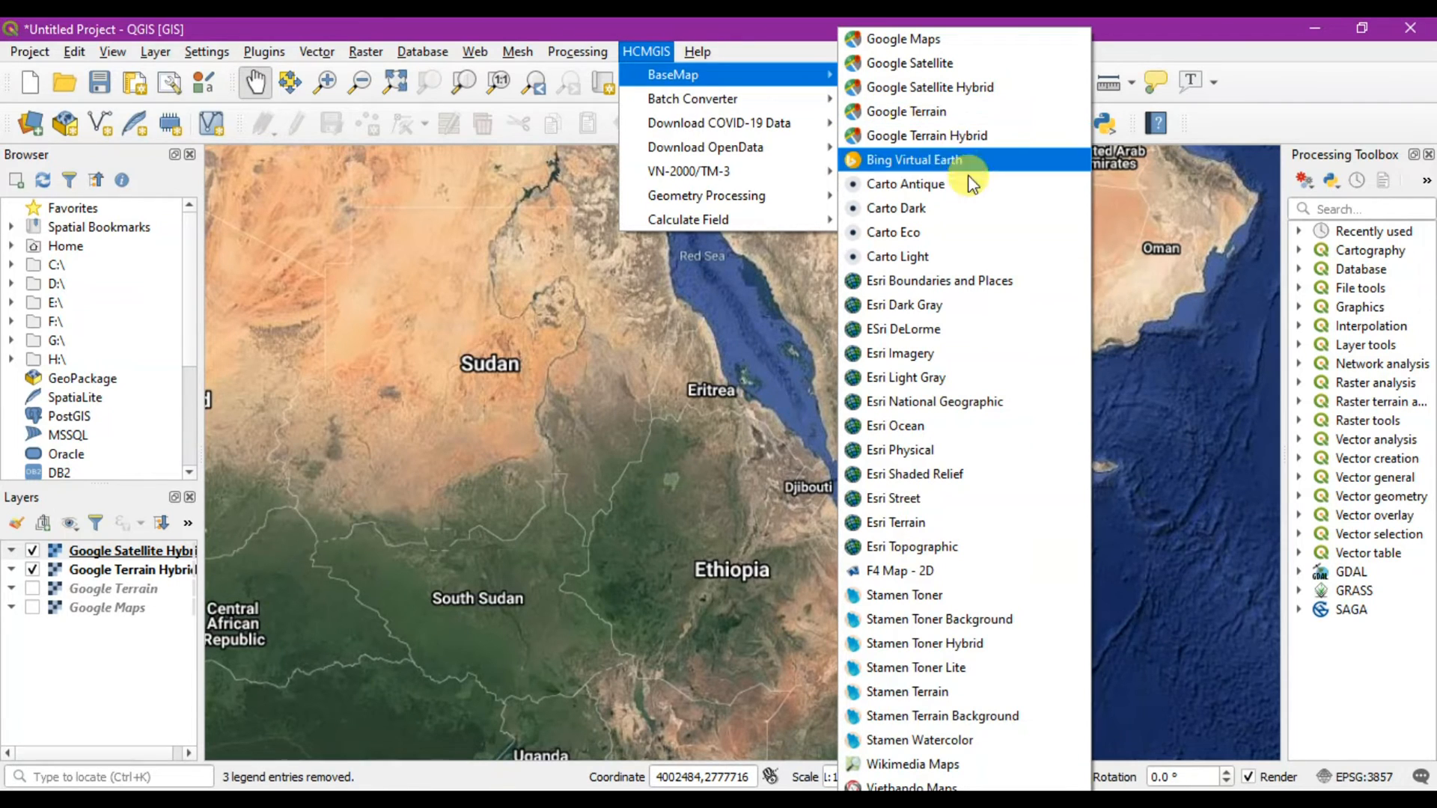
mouse_move(987, 282)
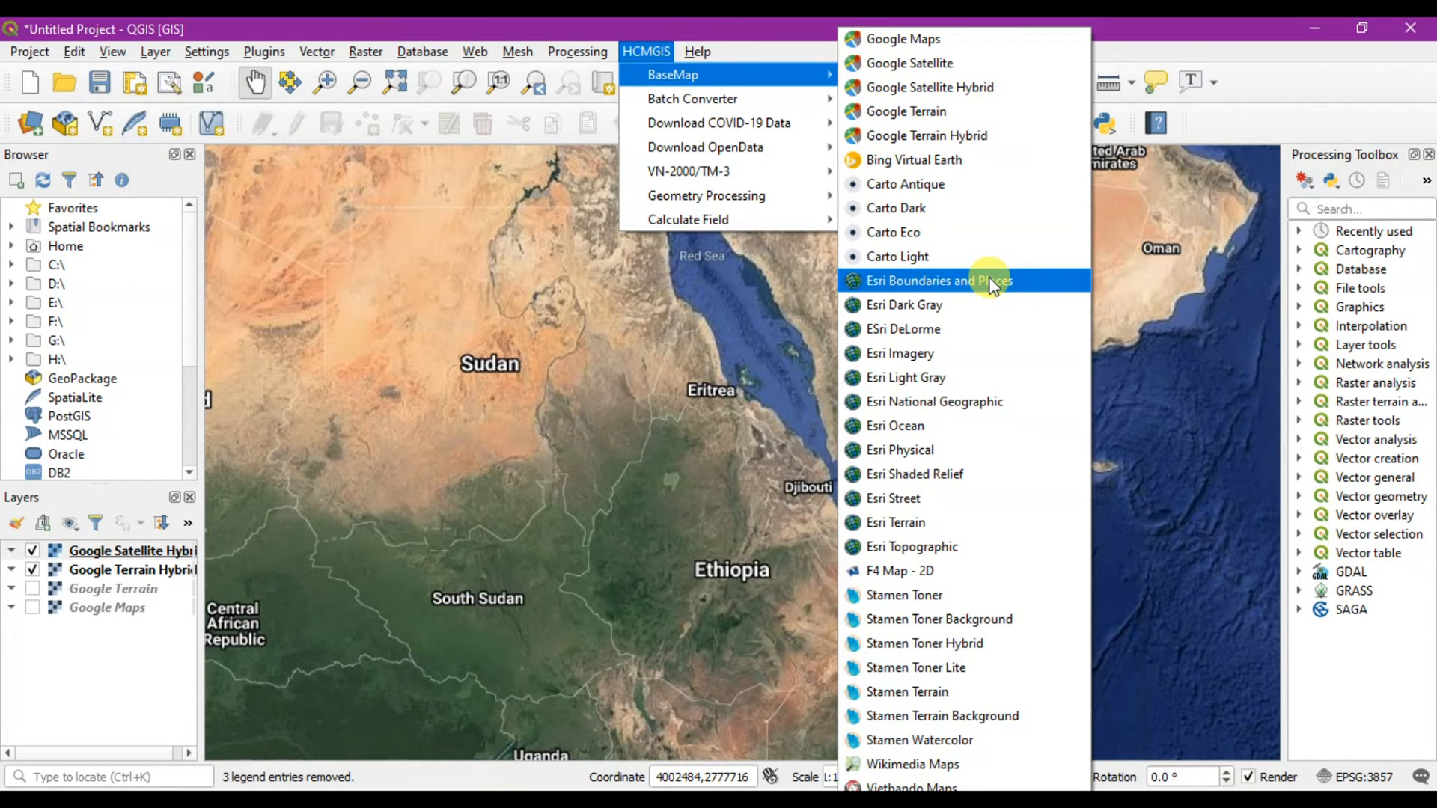
mouse_move(901, 166)
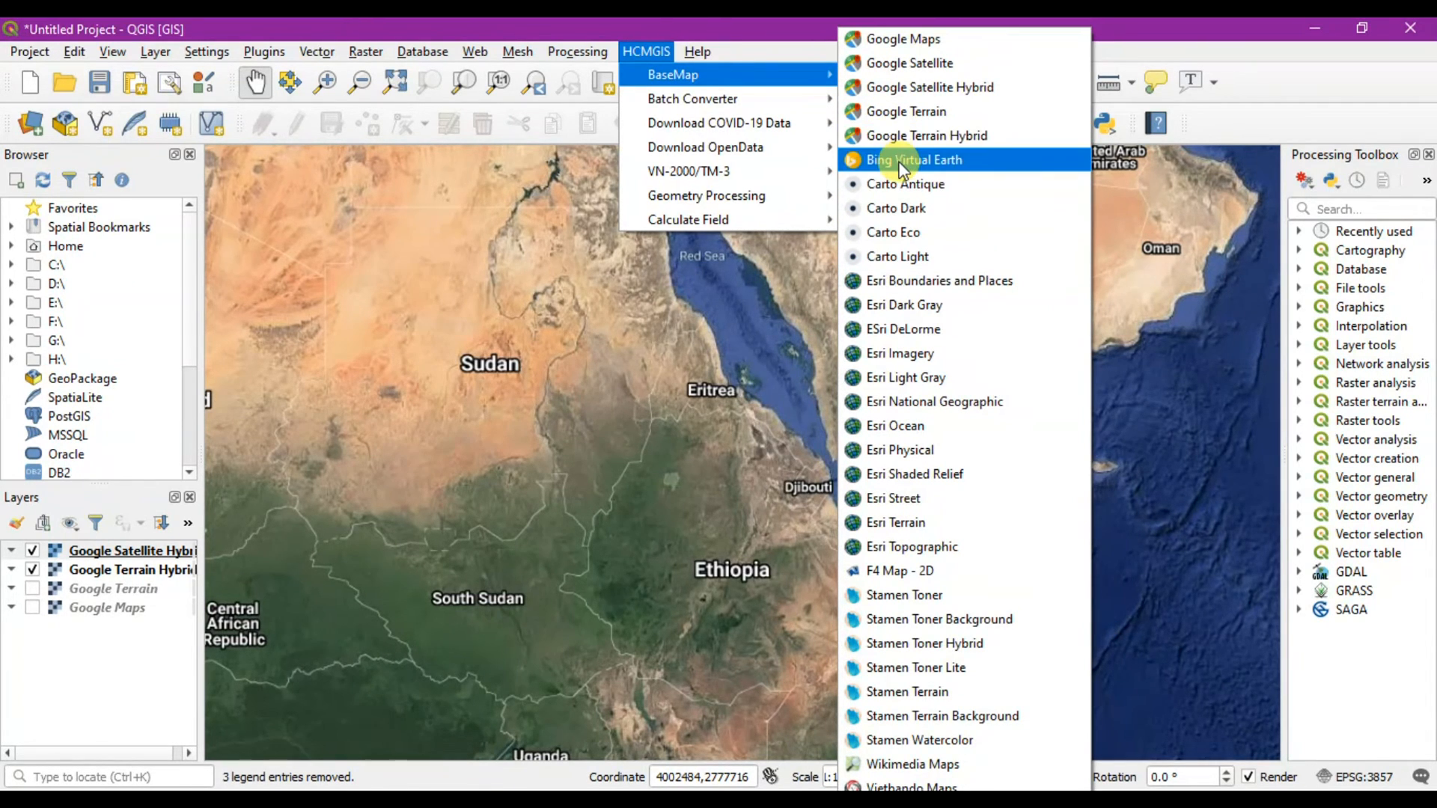
Add Bing Virtual Earth and pan from Washington state south to the lakes
click(914, 158)
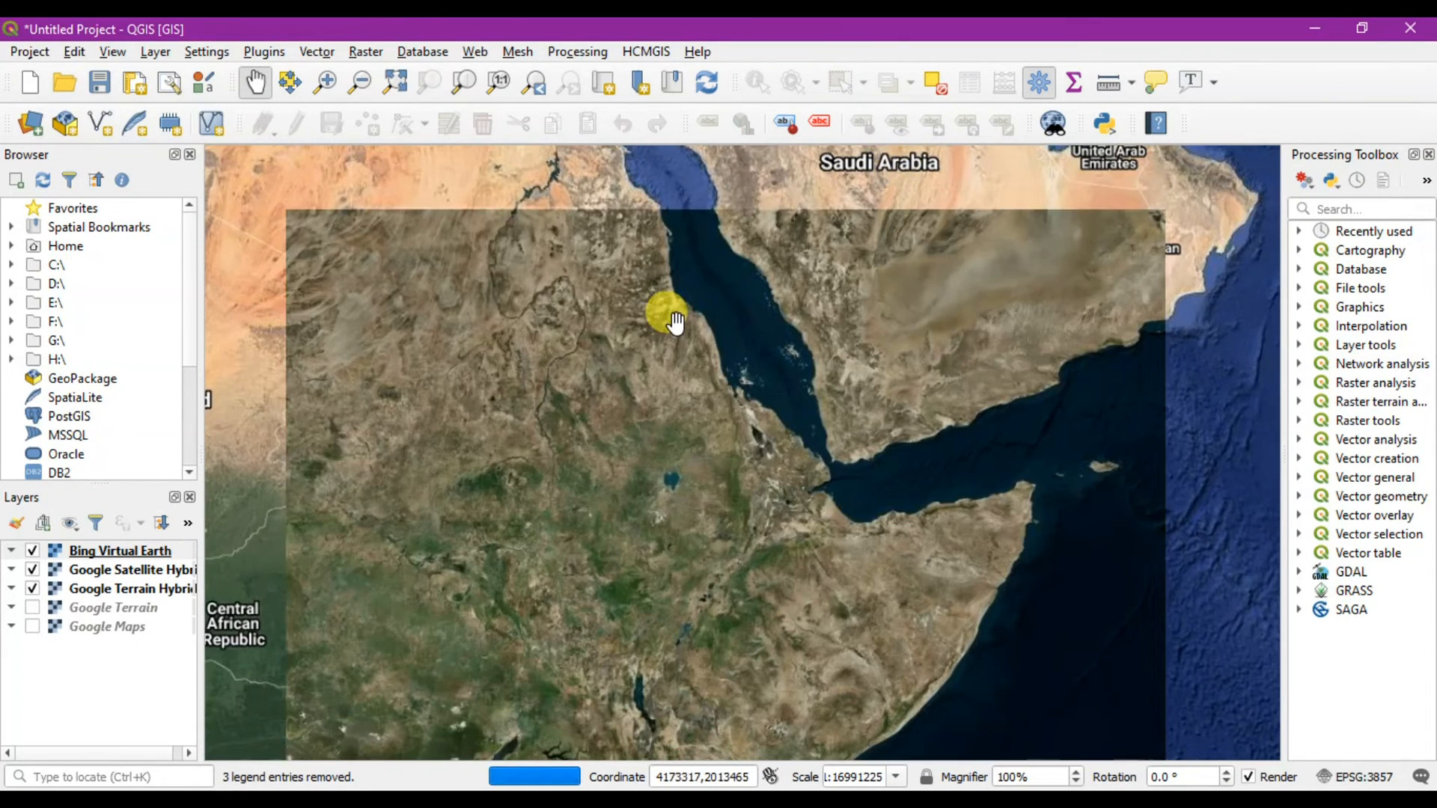
drag(673, 321, 729, 428)
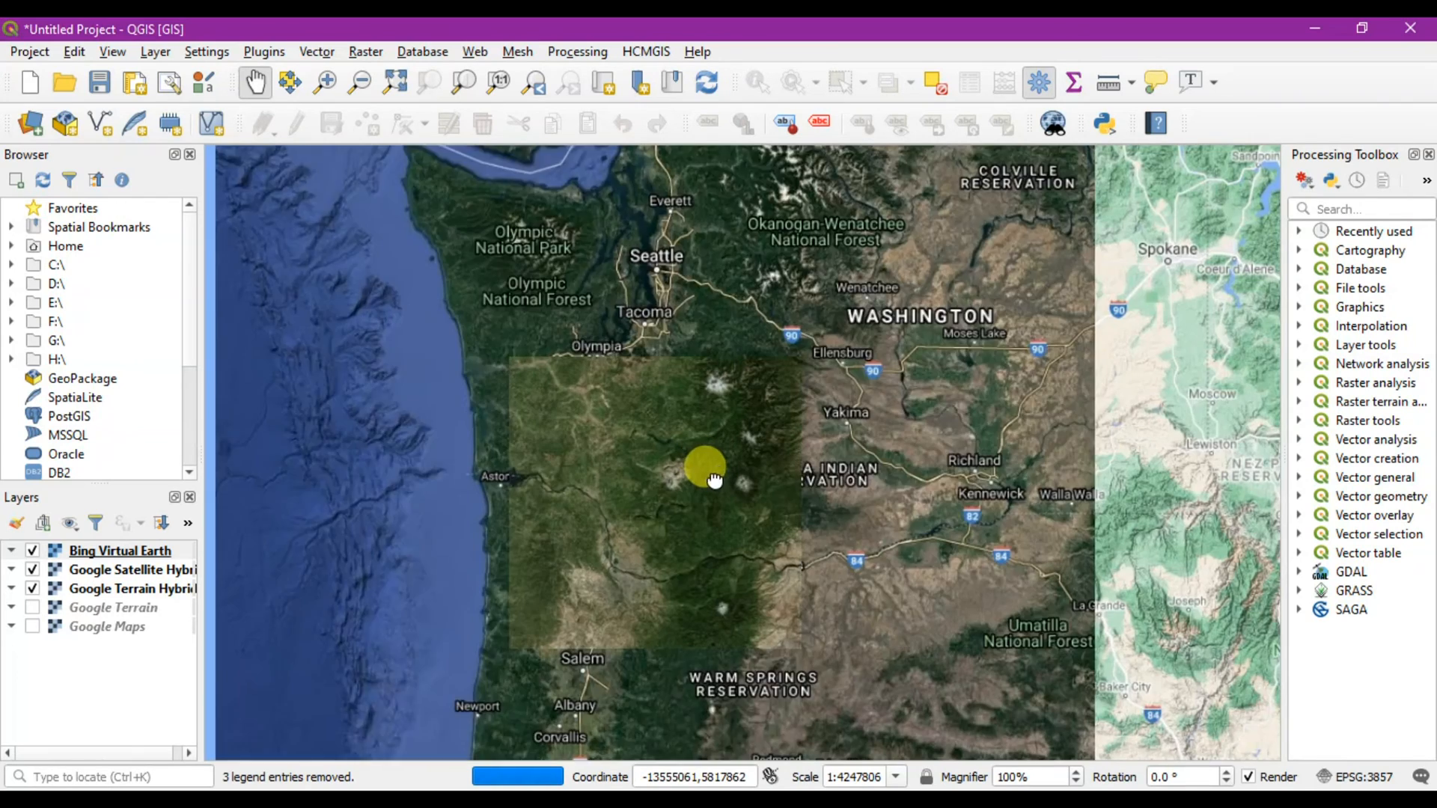
drag(715, 481, 339, 582)
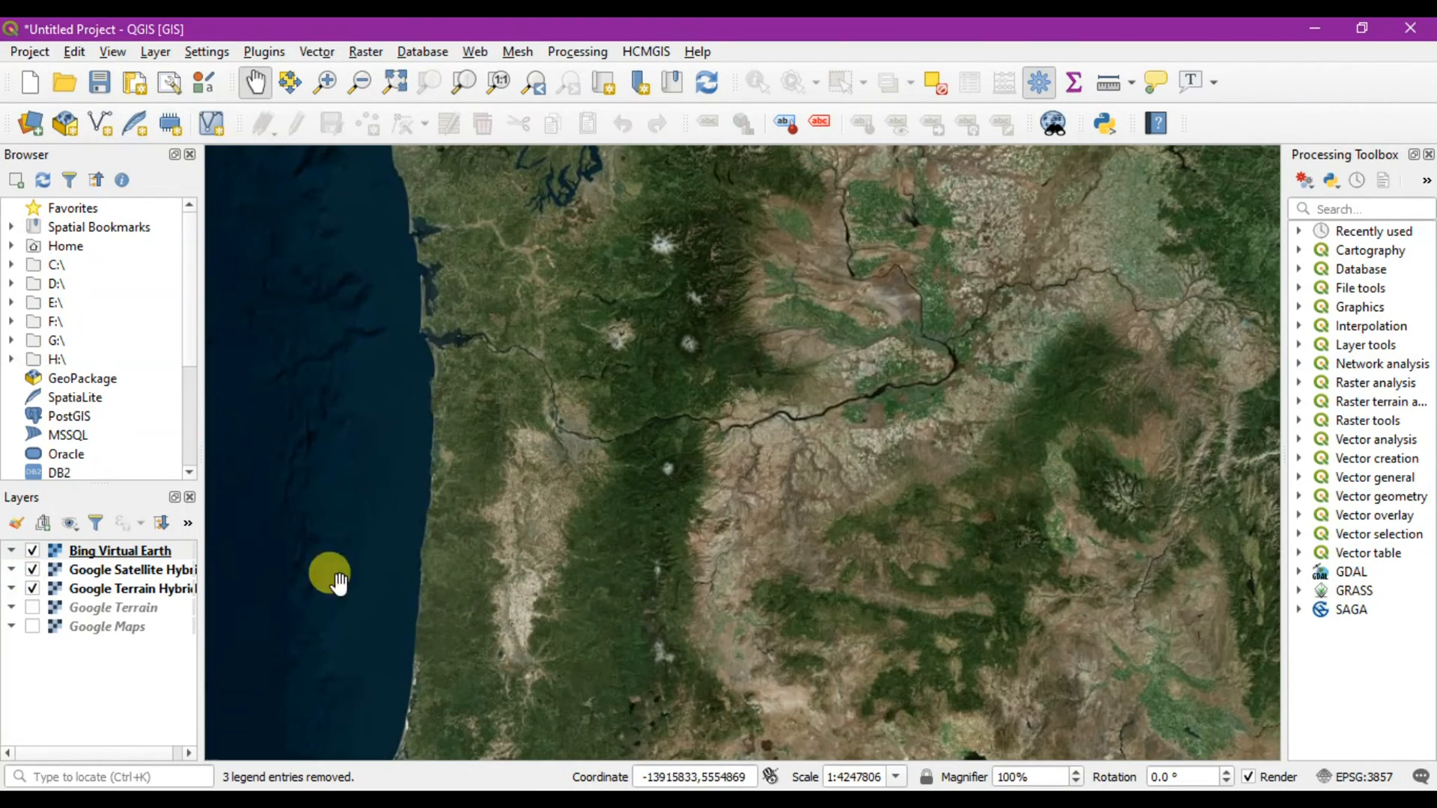
drag(329, 577, 700, 436)
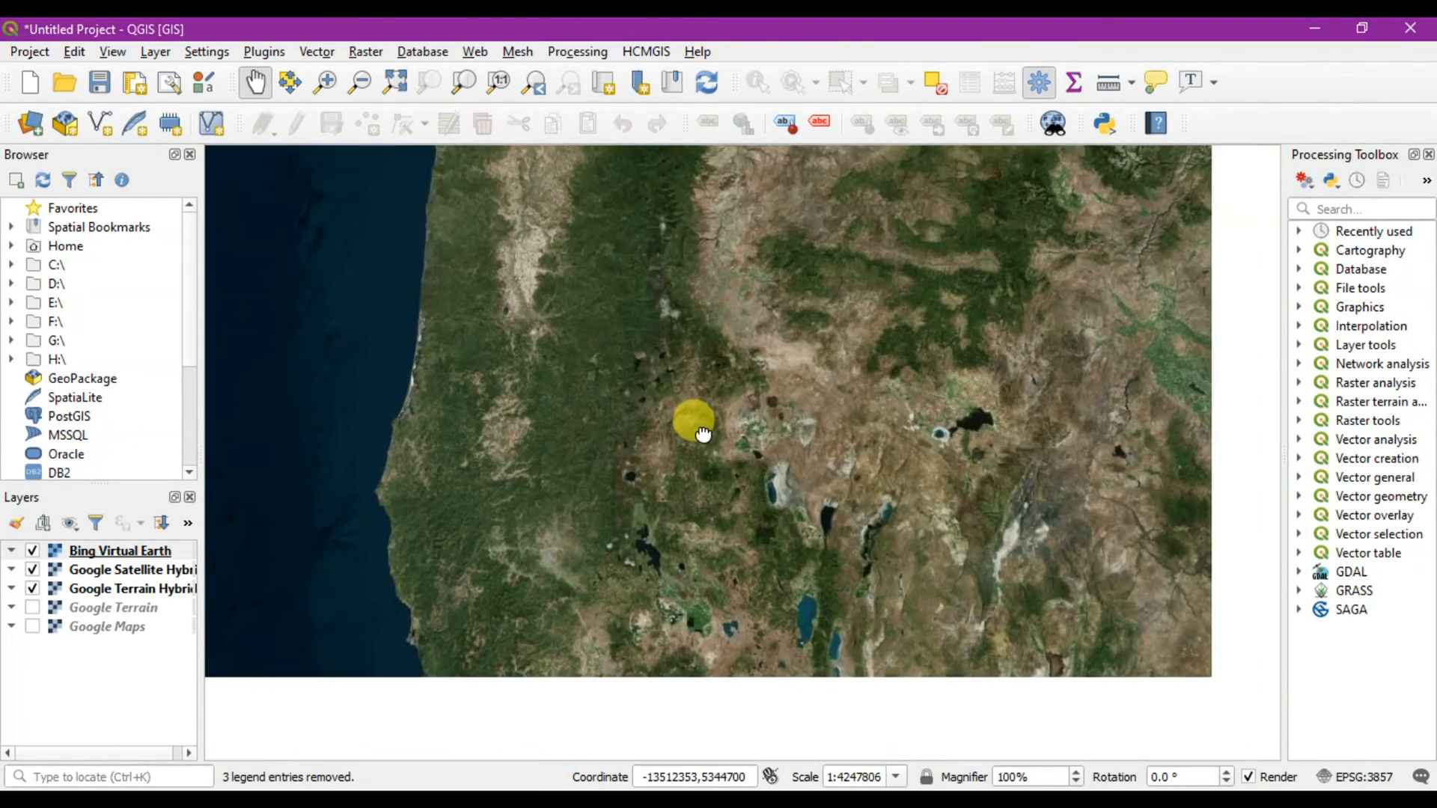
drag(700, 433, 768, 375)
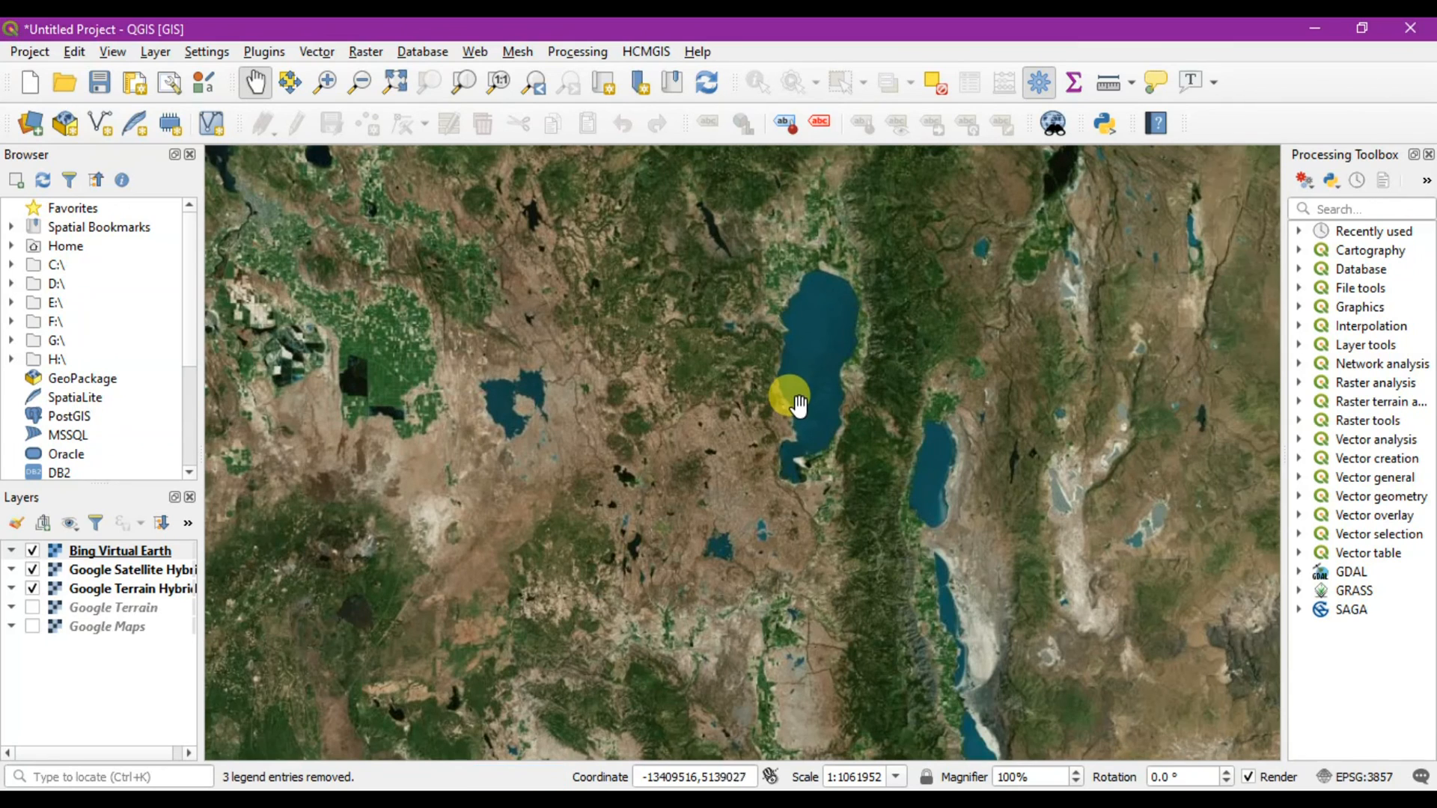
drag(793, 398, 720, 344)
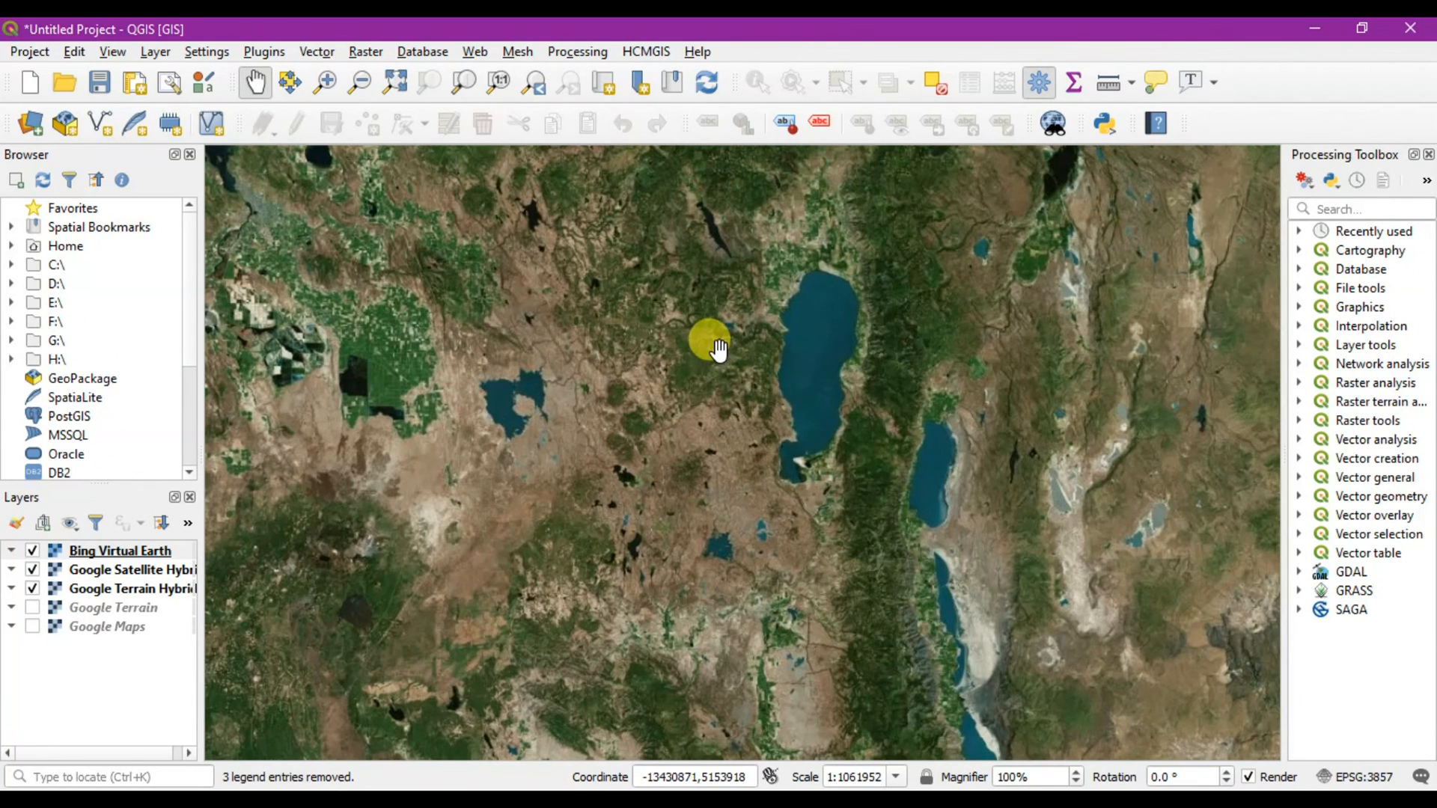